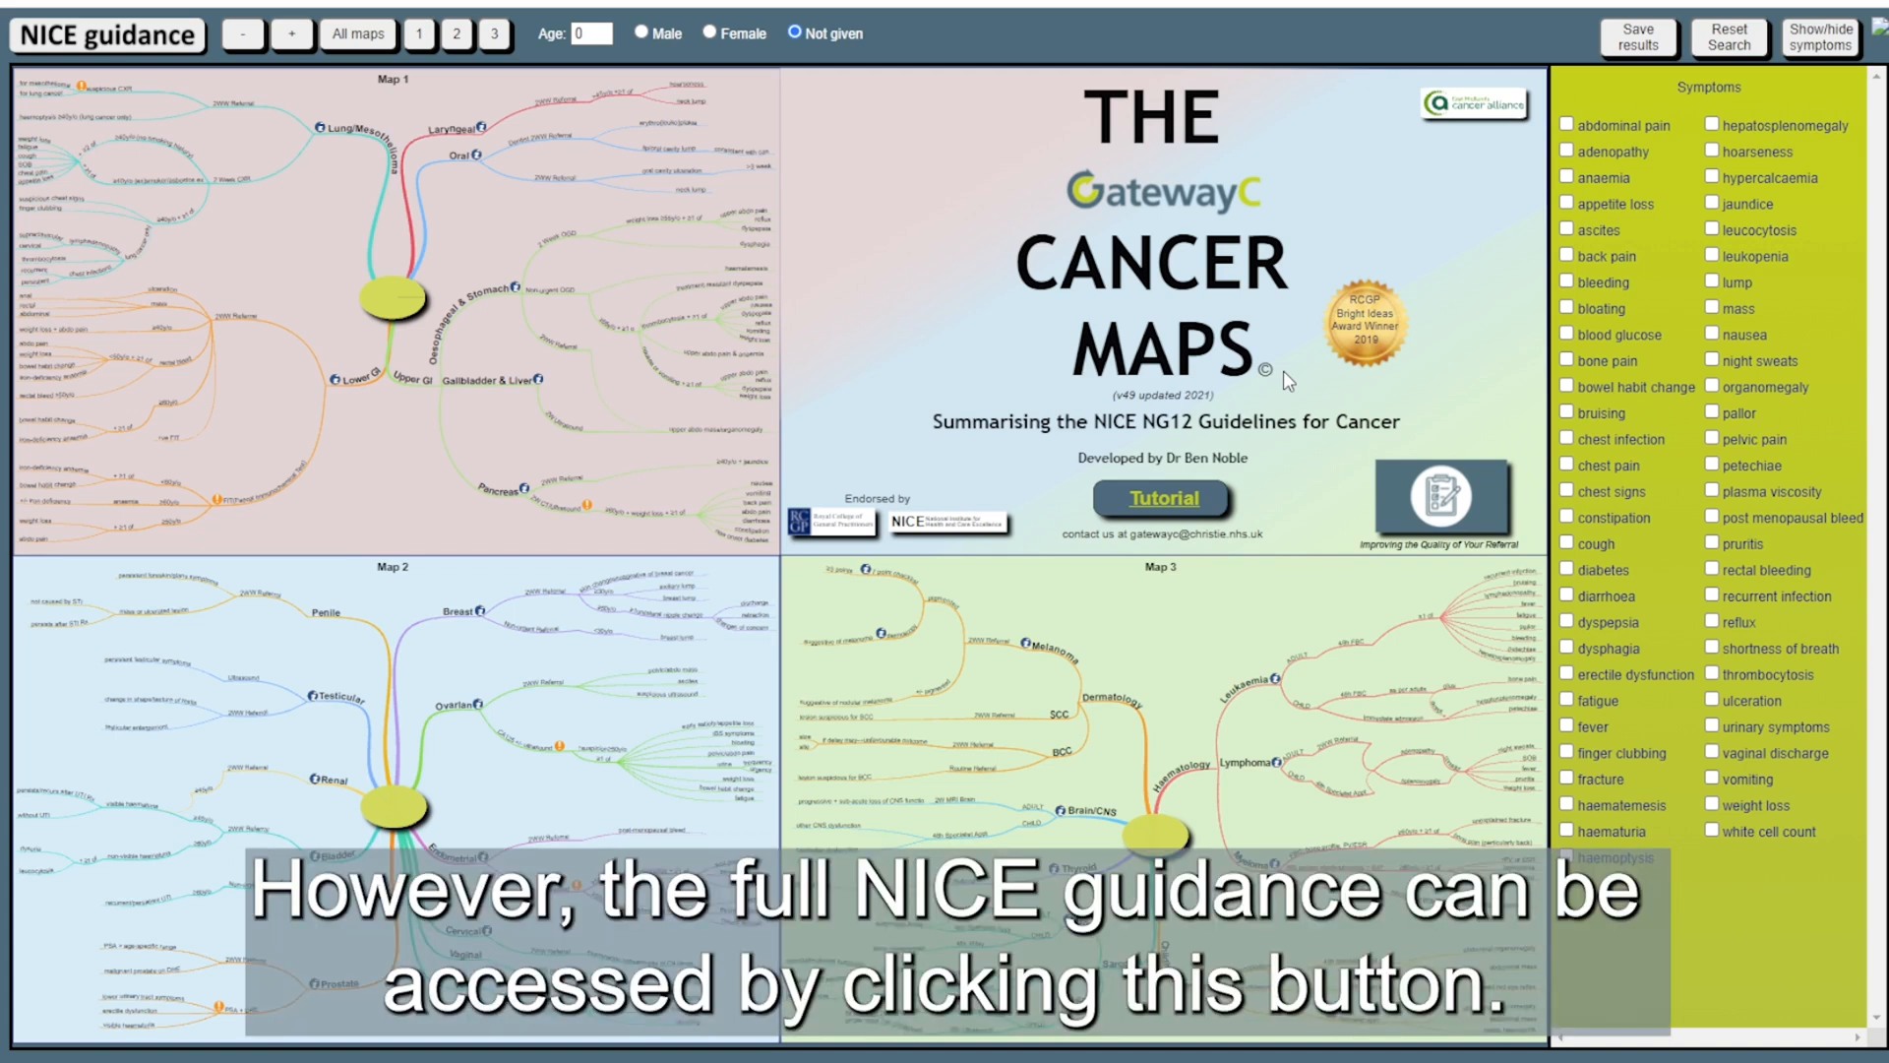
pyautogui.moveTo(187, 70)
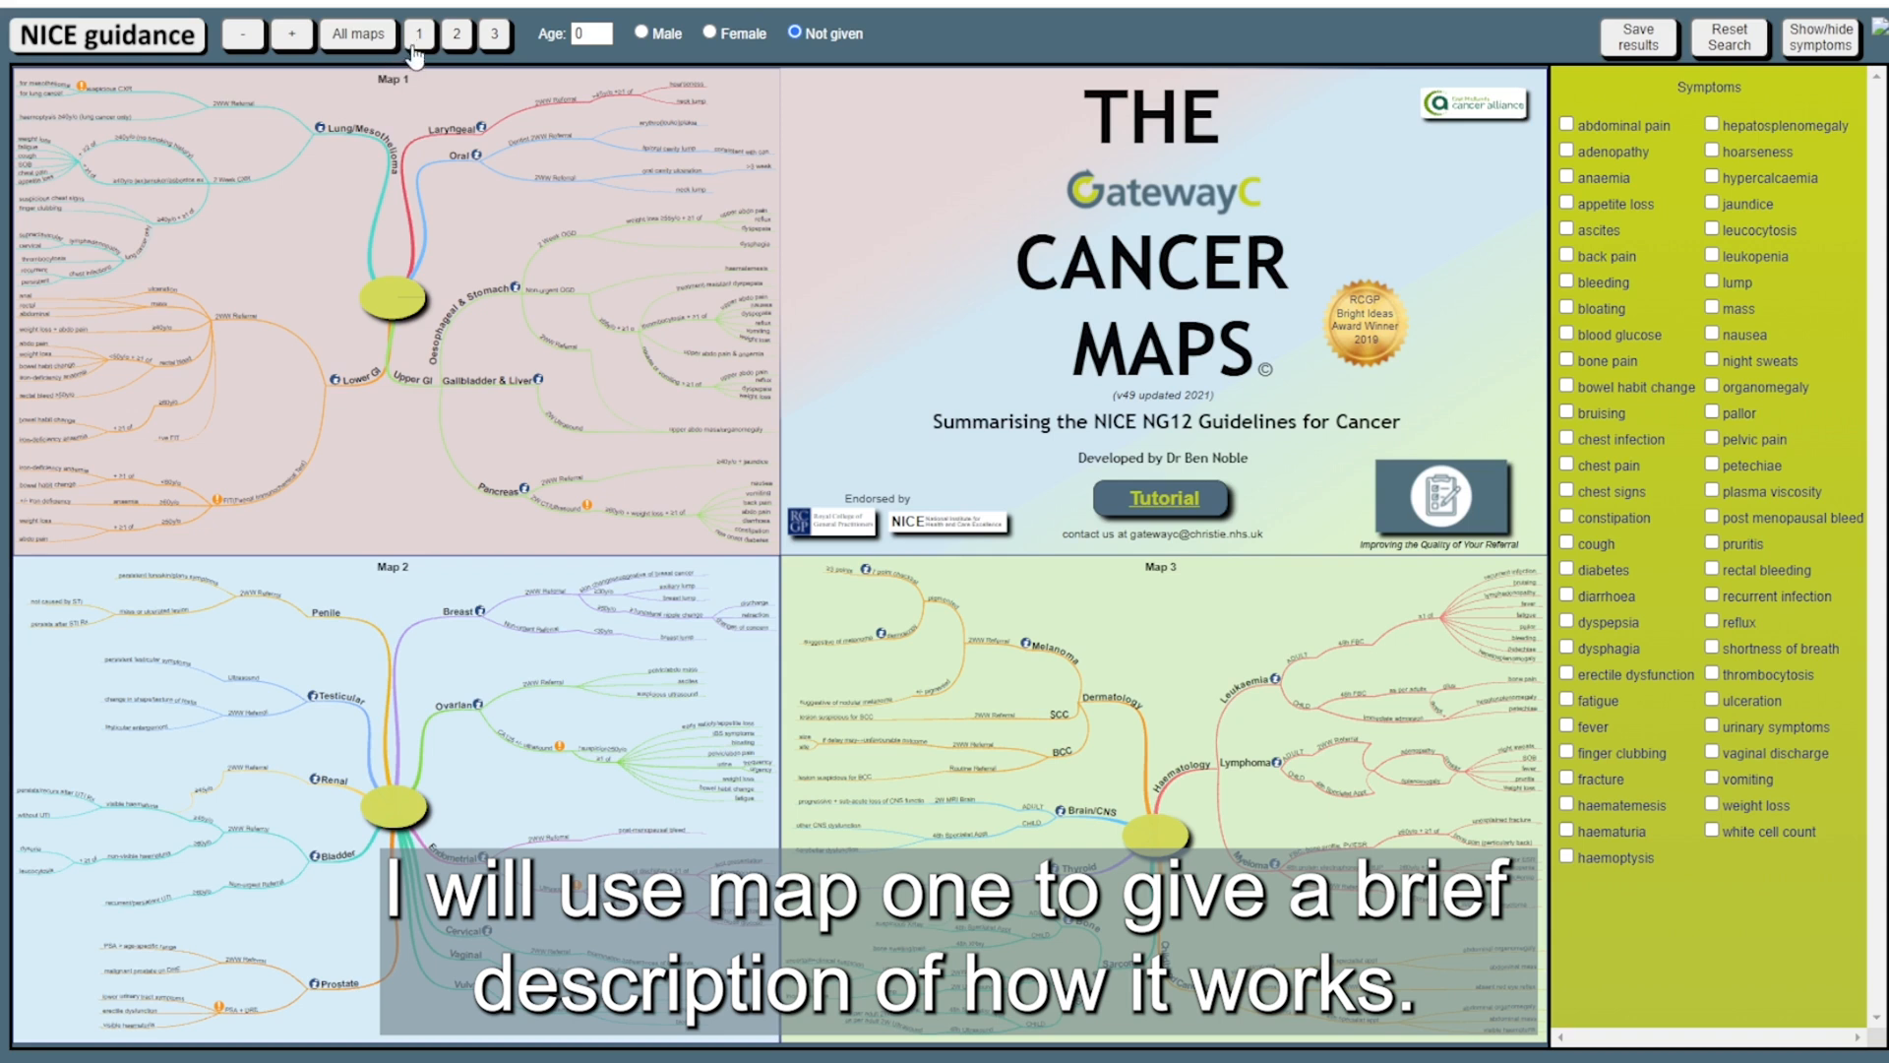
# Enlarge Map 1 to fill the map area and dismiss the lung cancer guidance box
pyautogui.click(419, 33)
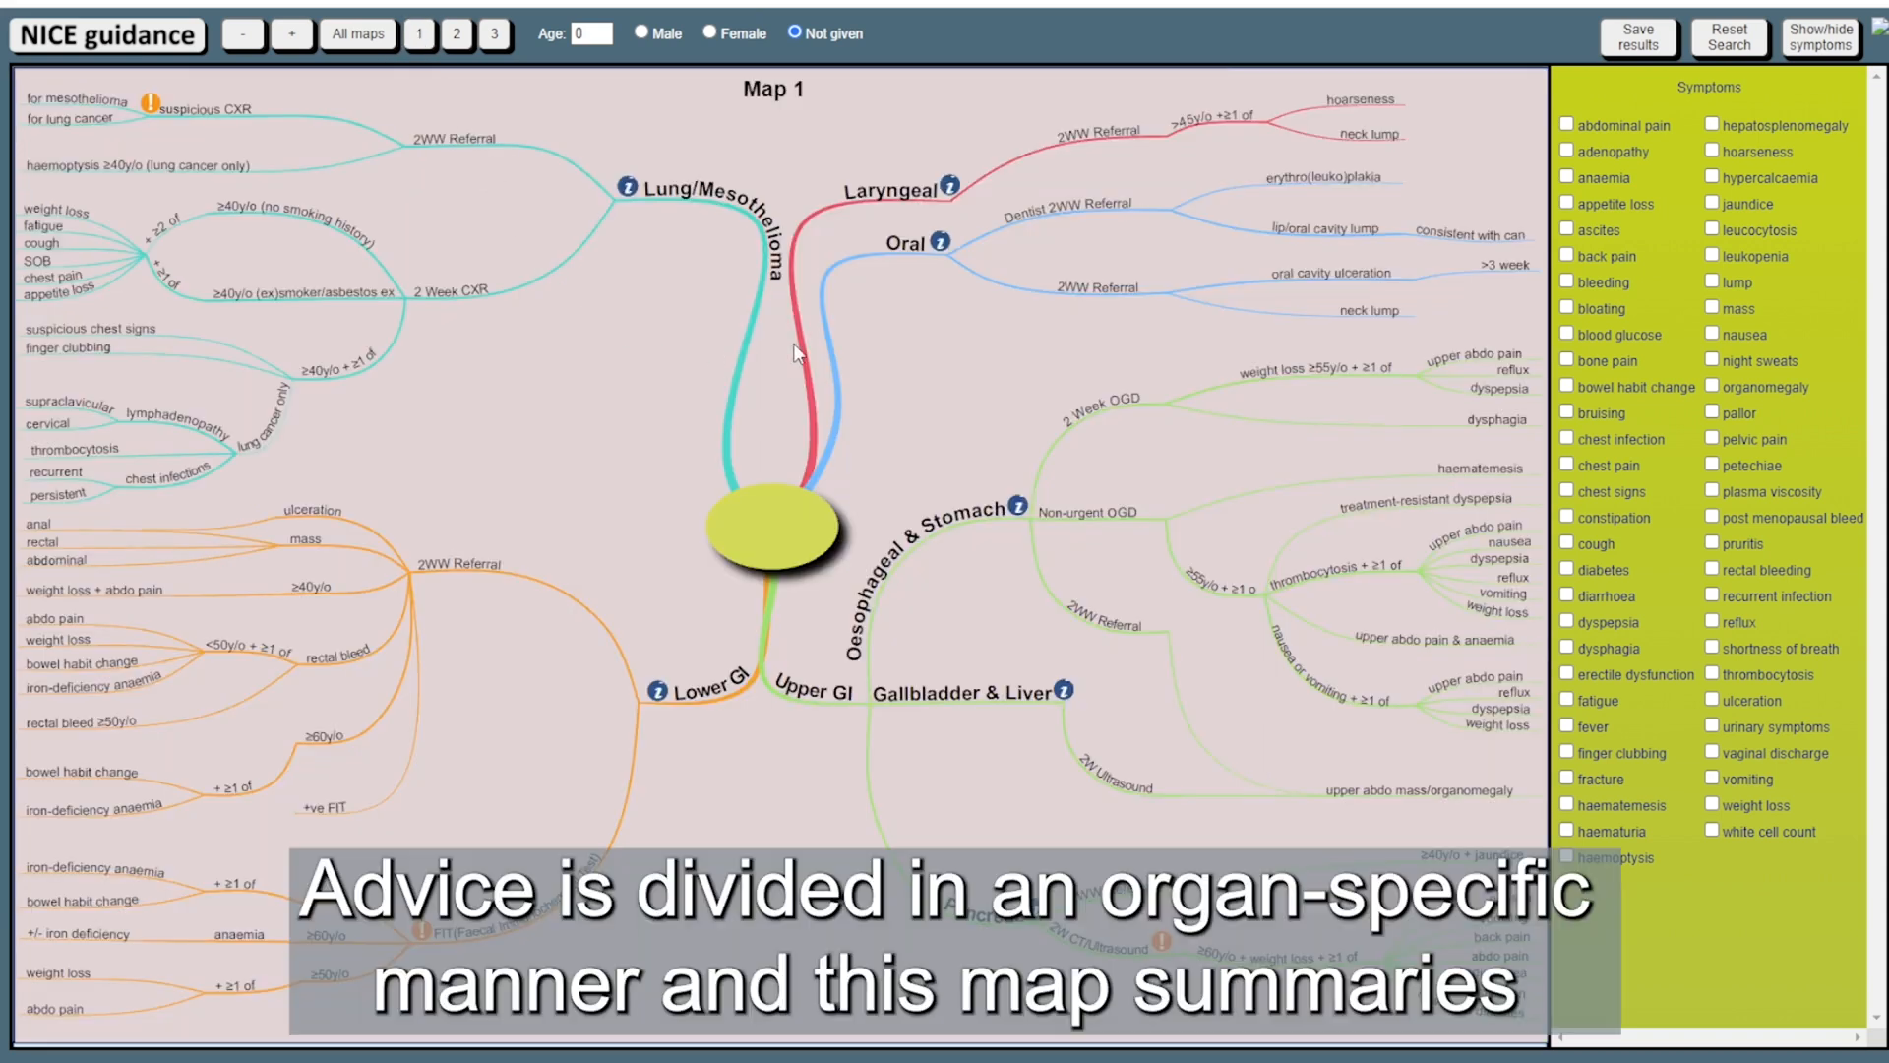
pyautogui.moveTo(877, 220)
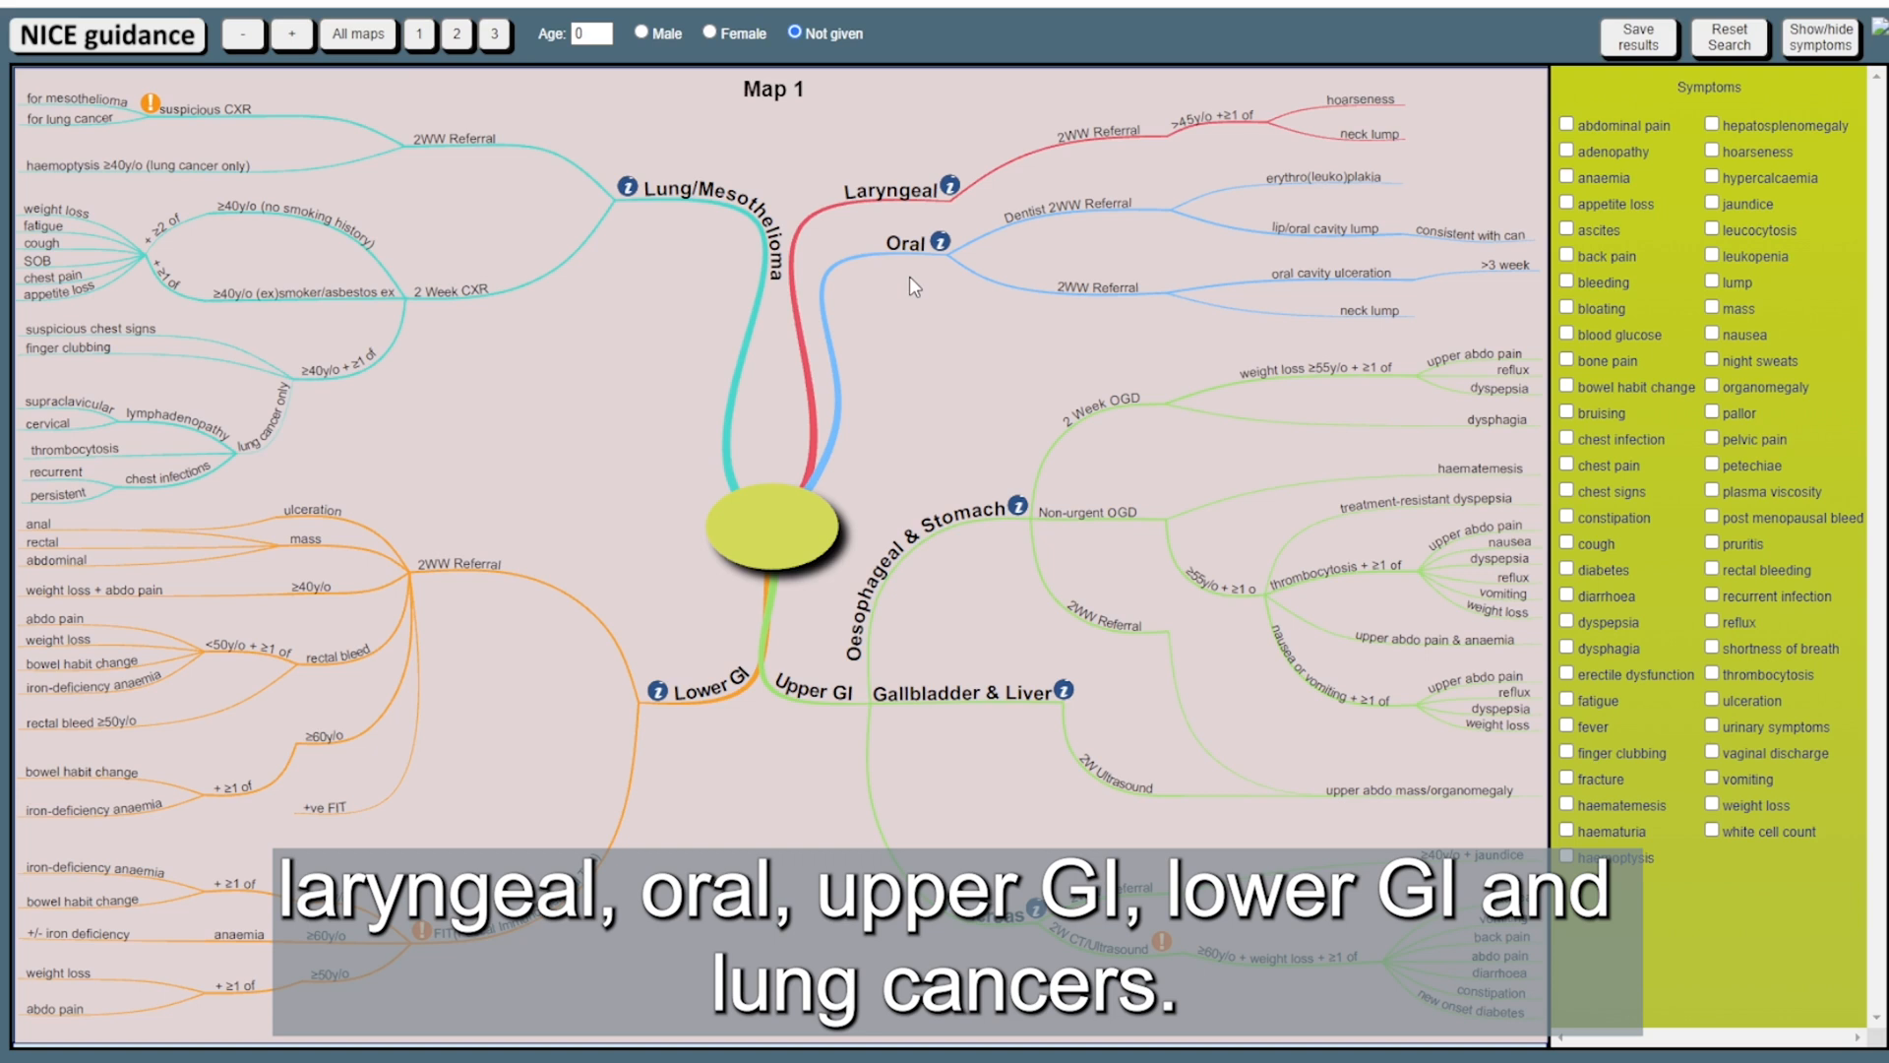
pyautogui.moveTo(816, 735)
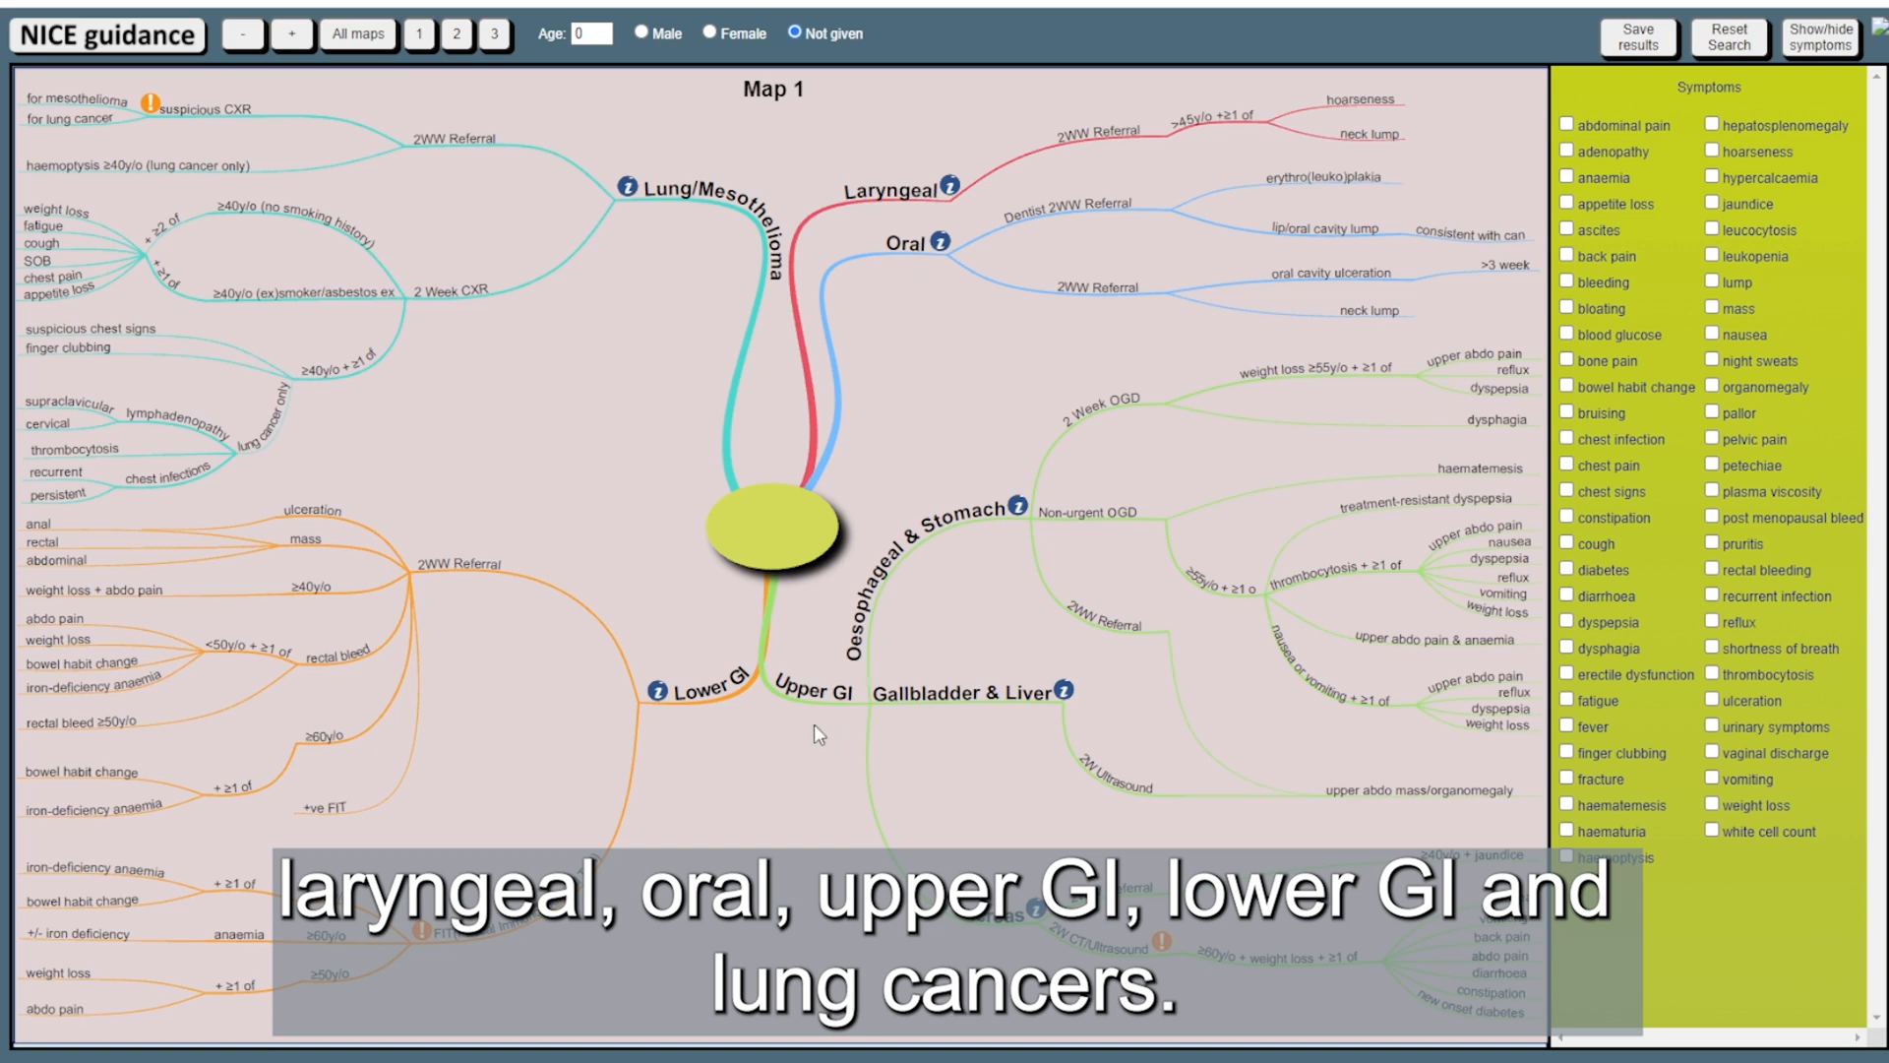
pyautogui.moveTo(687, 242)
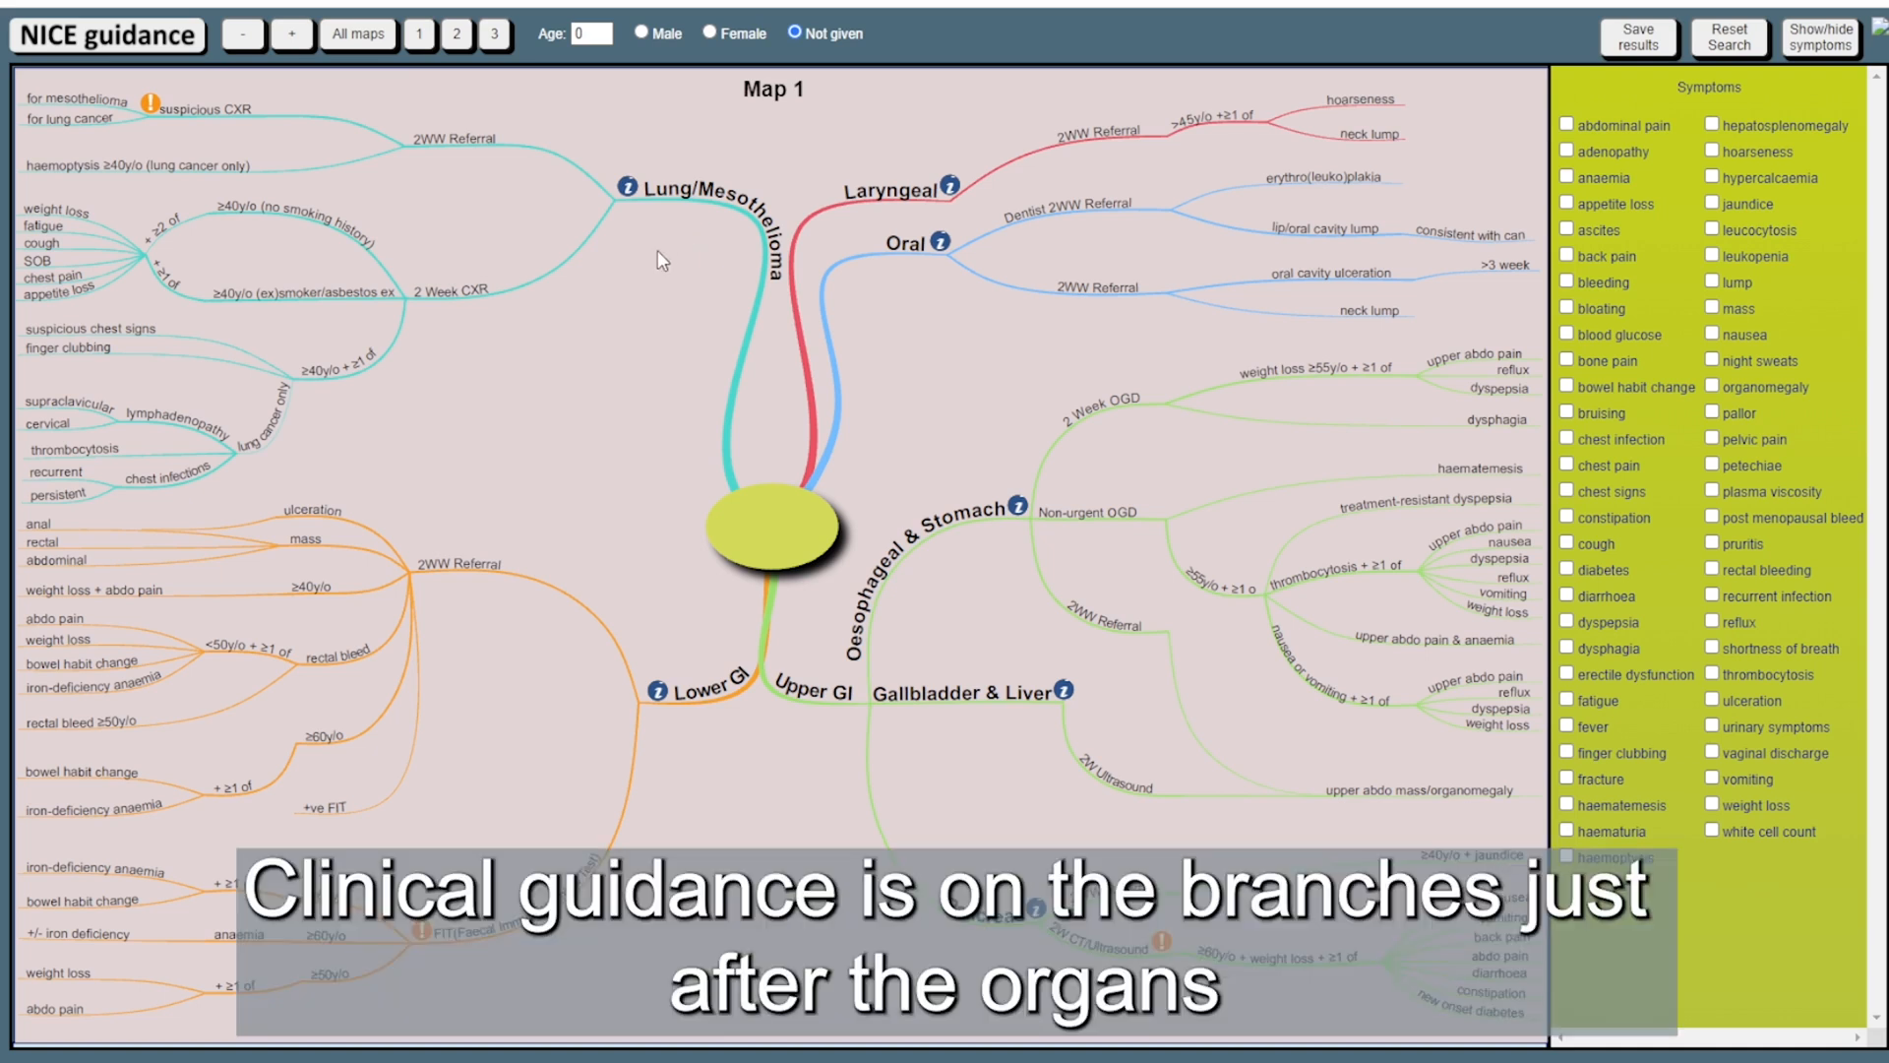
pyautogui.moveTo(457, 319)
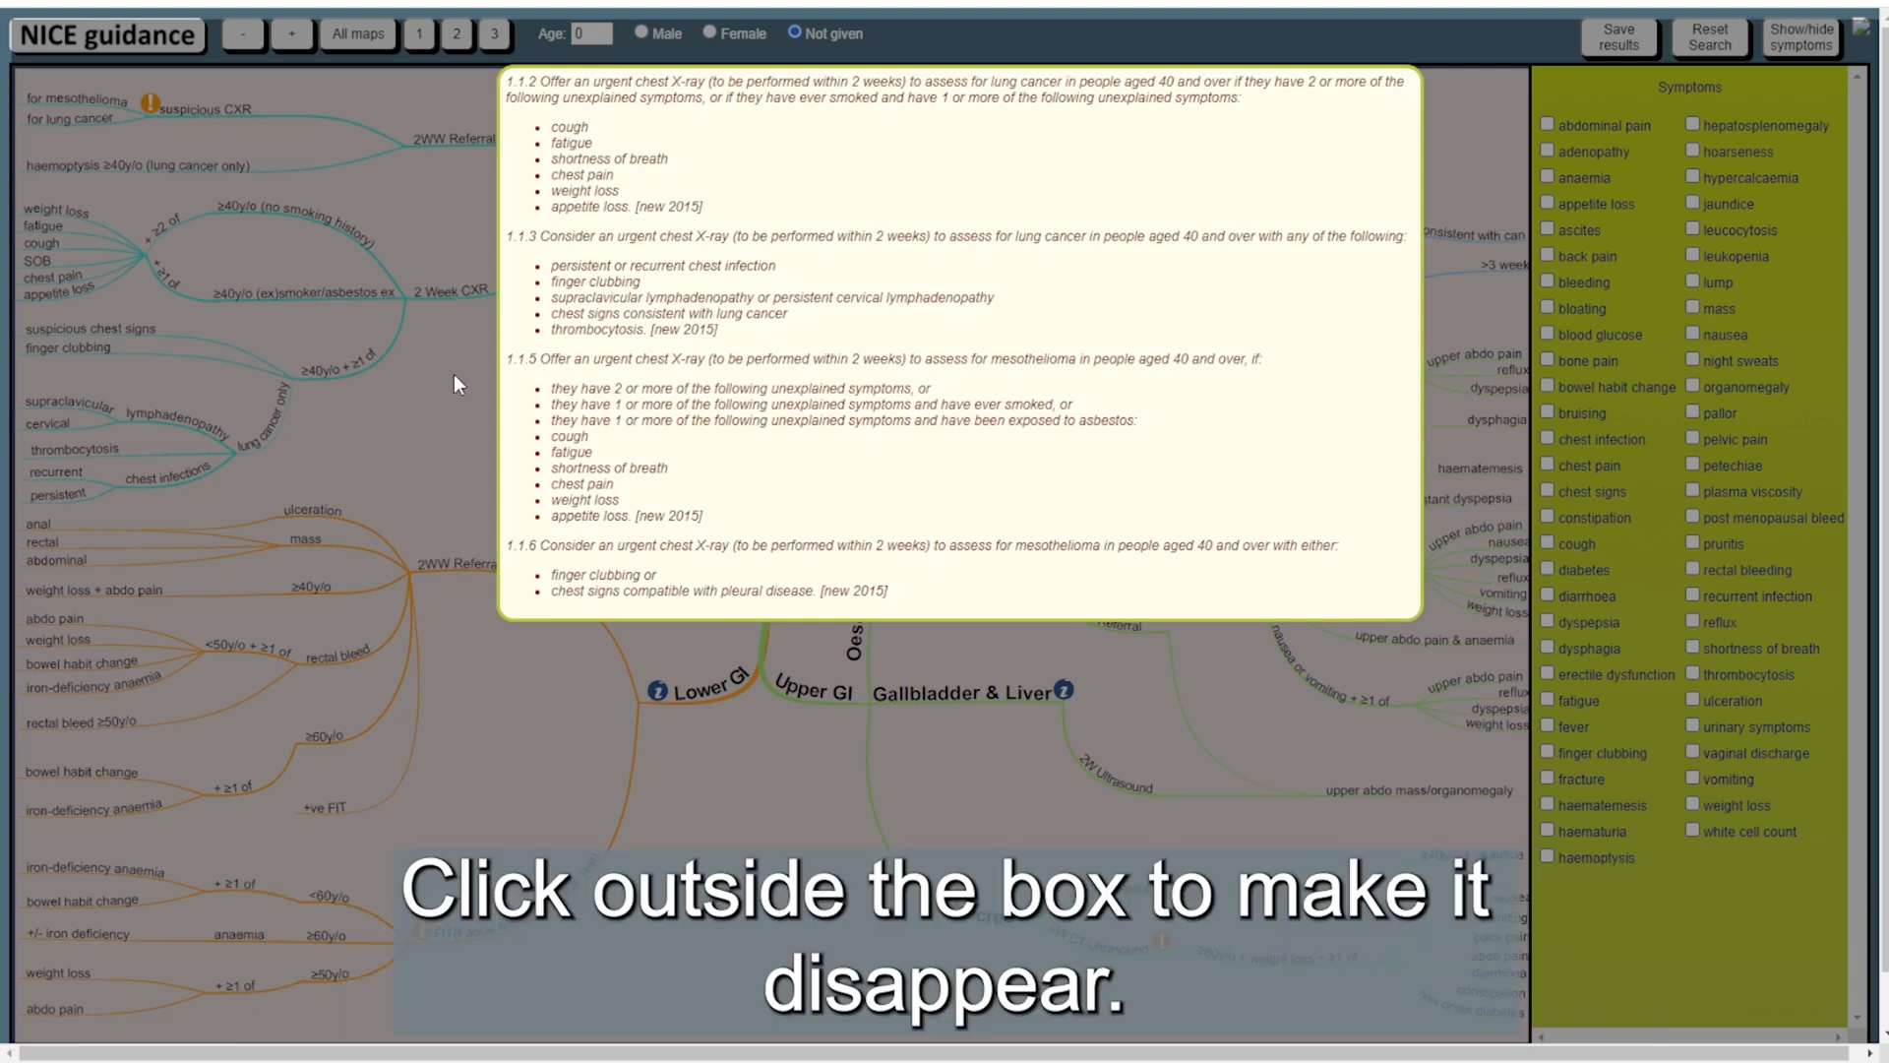
pyautogui.click(456, 383)
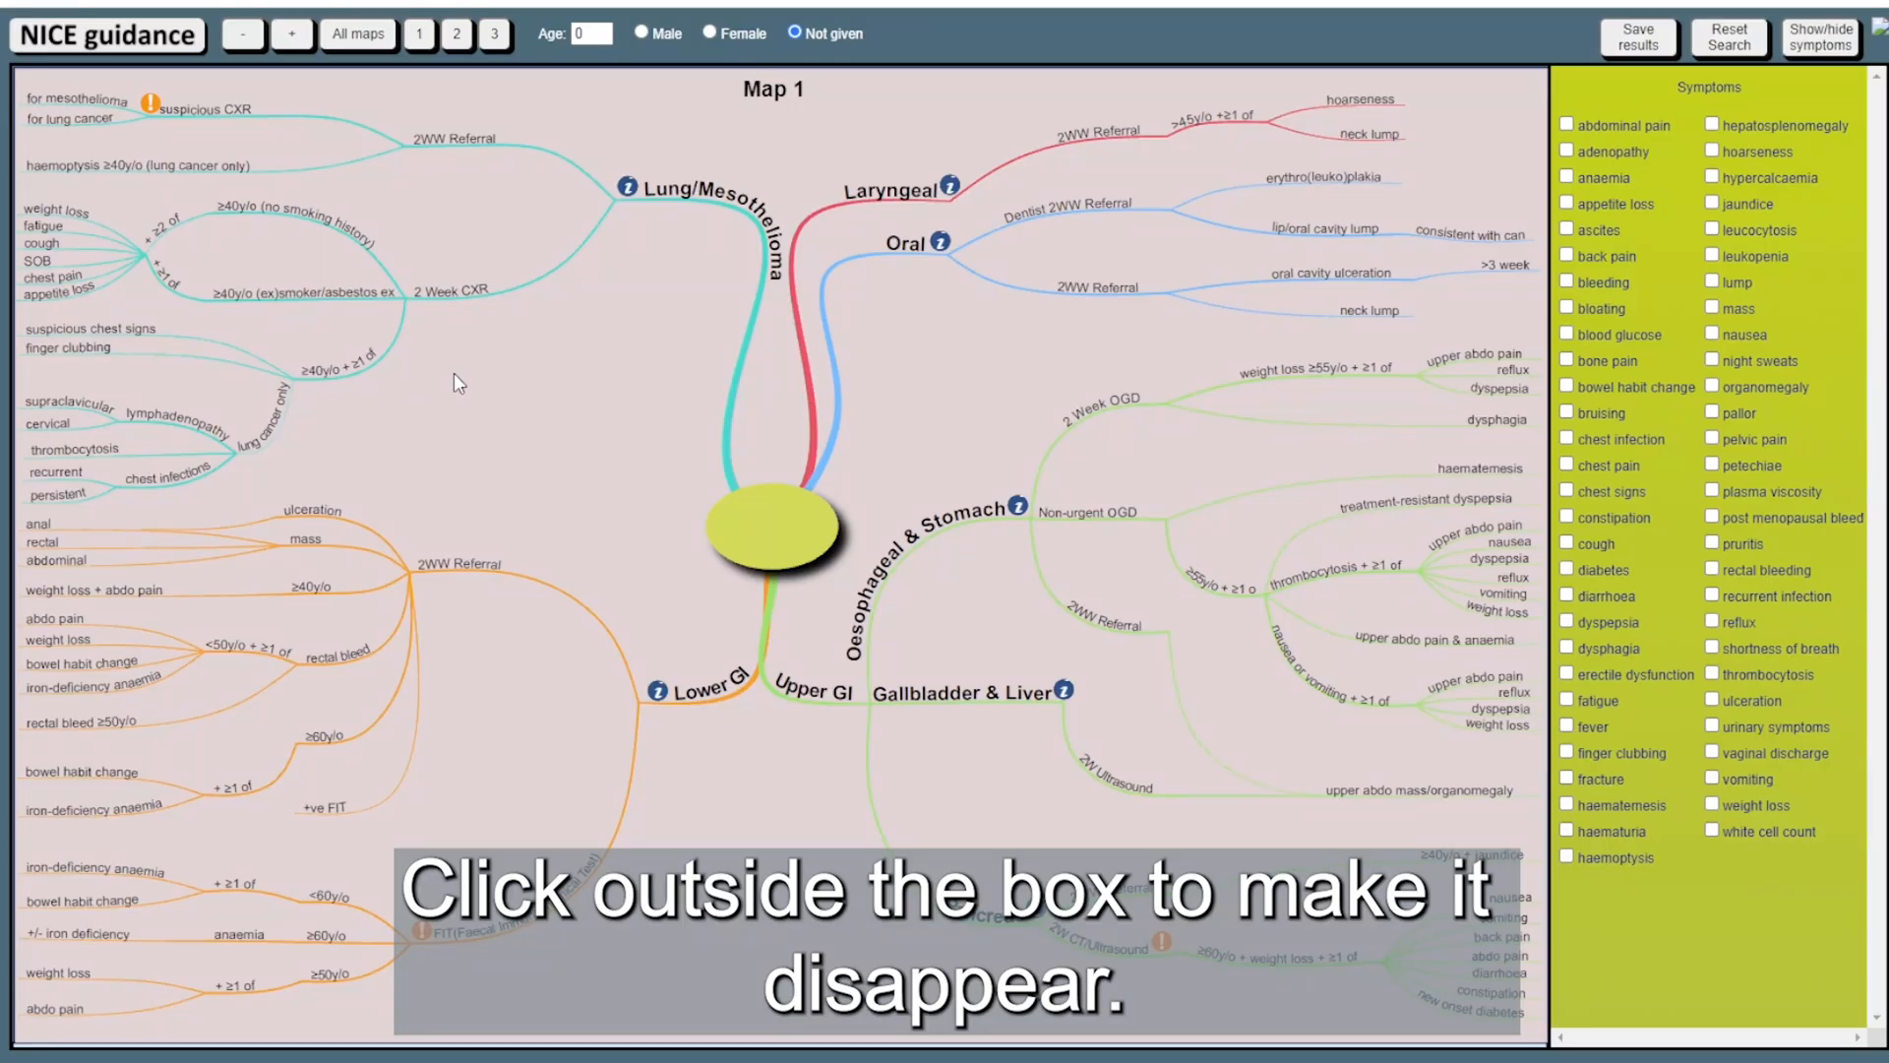
pyautogui.click(457, 382)
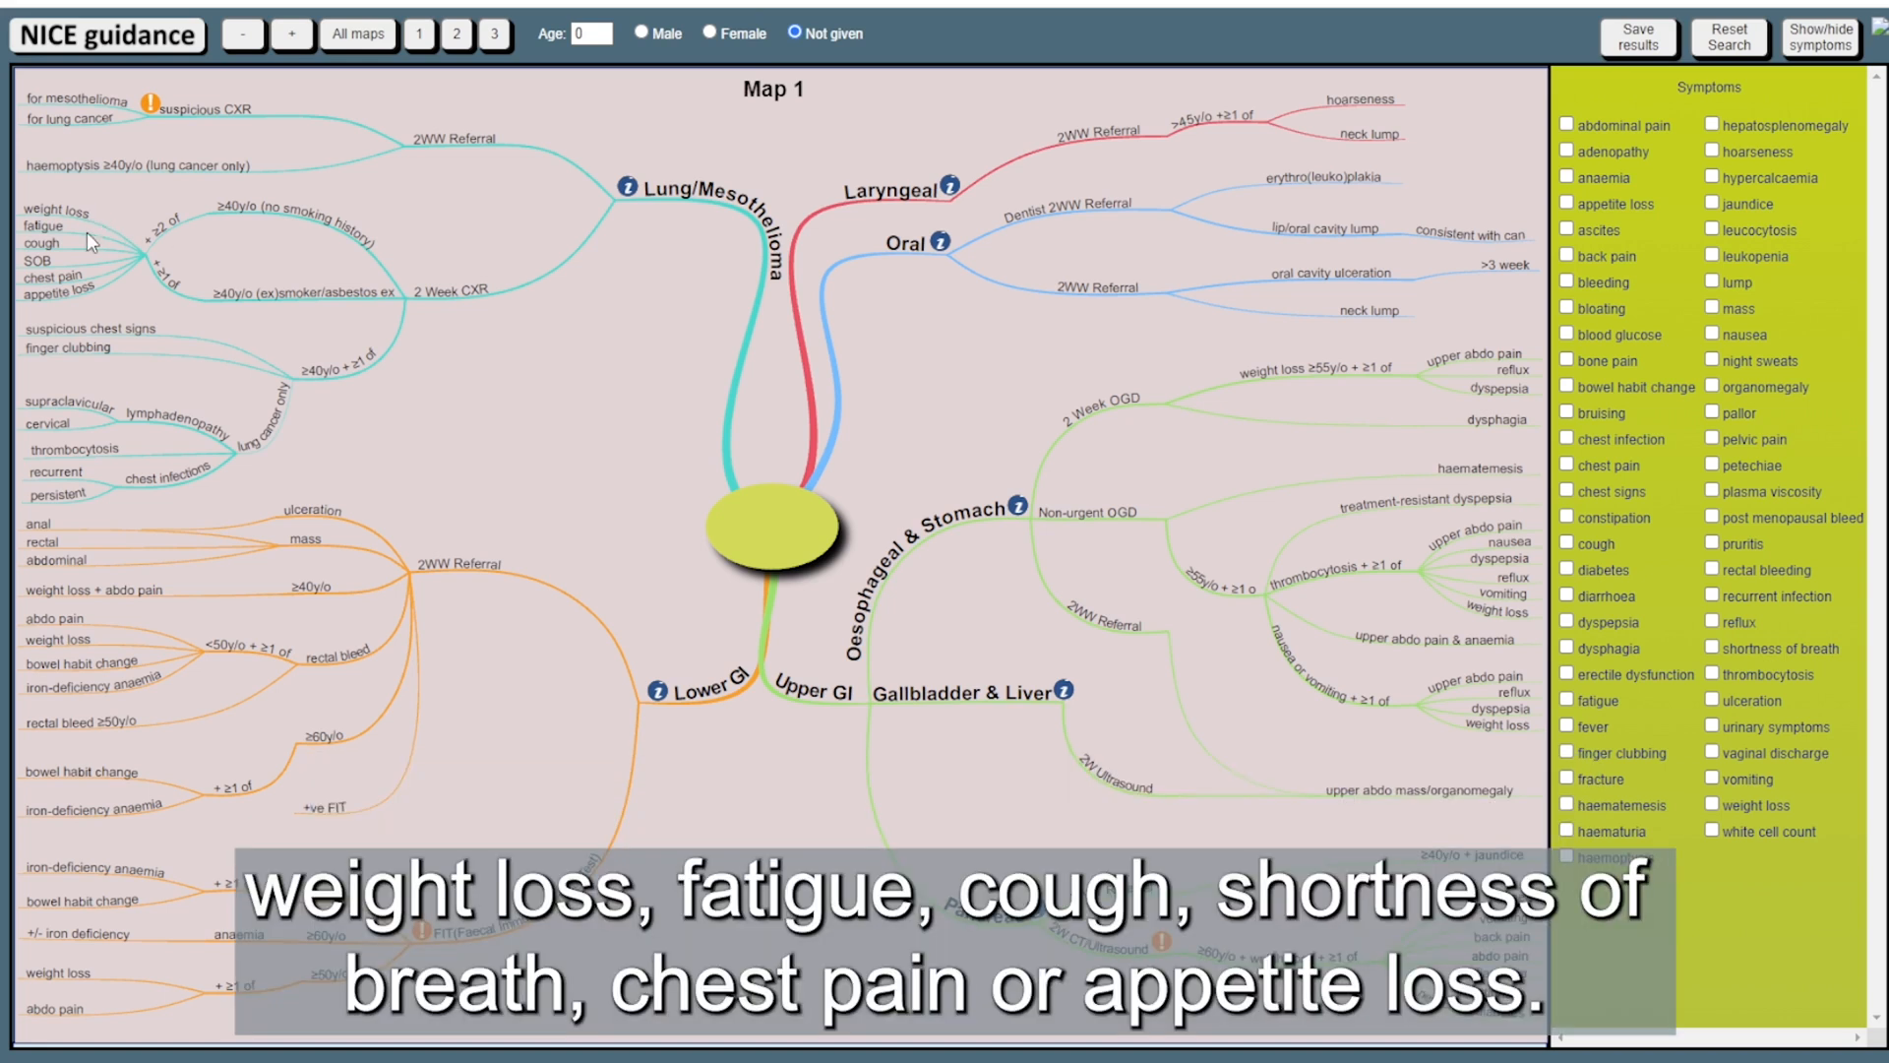
pyautogui.moveTo(94, 262)
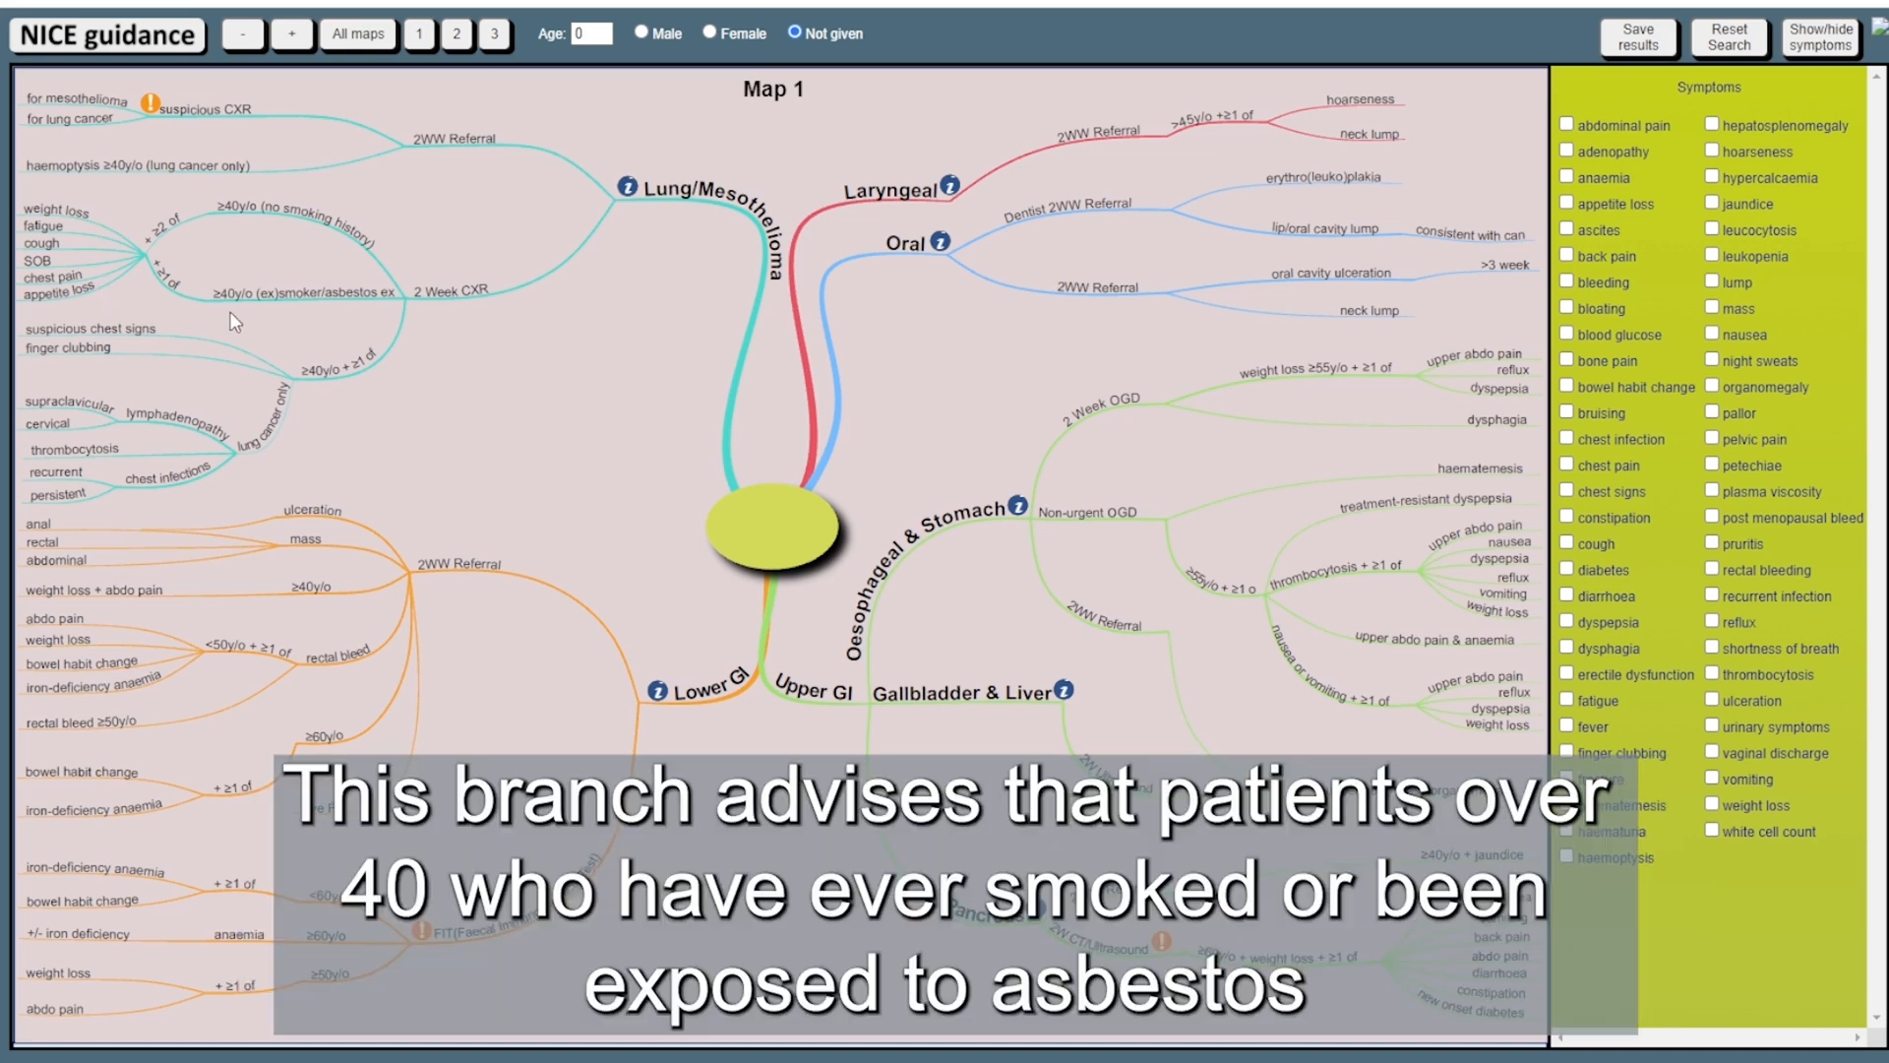
pyautogui.moveTo(290, 313)
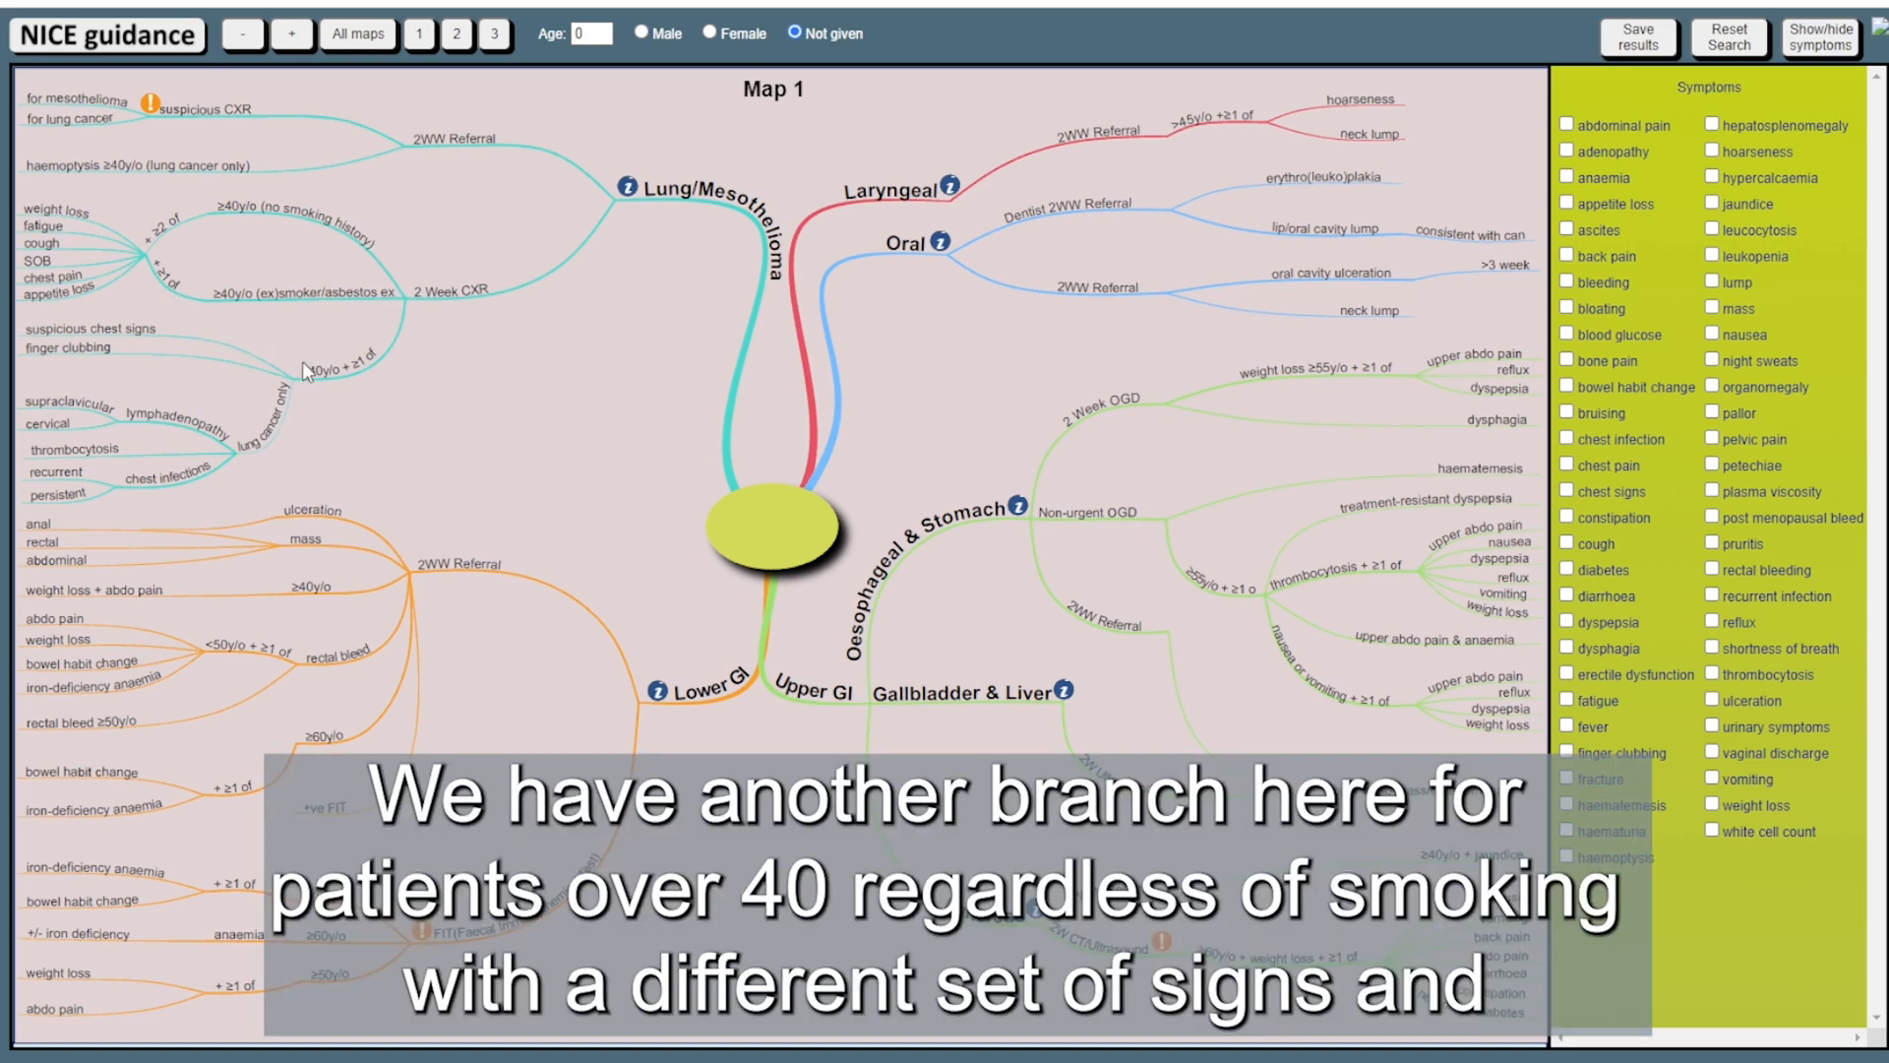
pyautogui.moveTo(345, 397)
pyautogui.write('45')
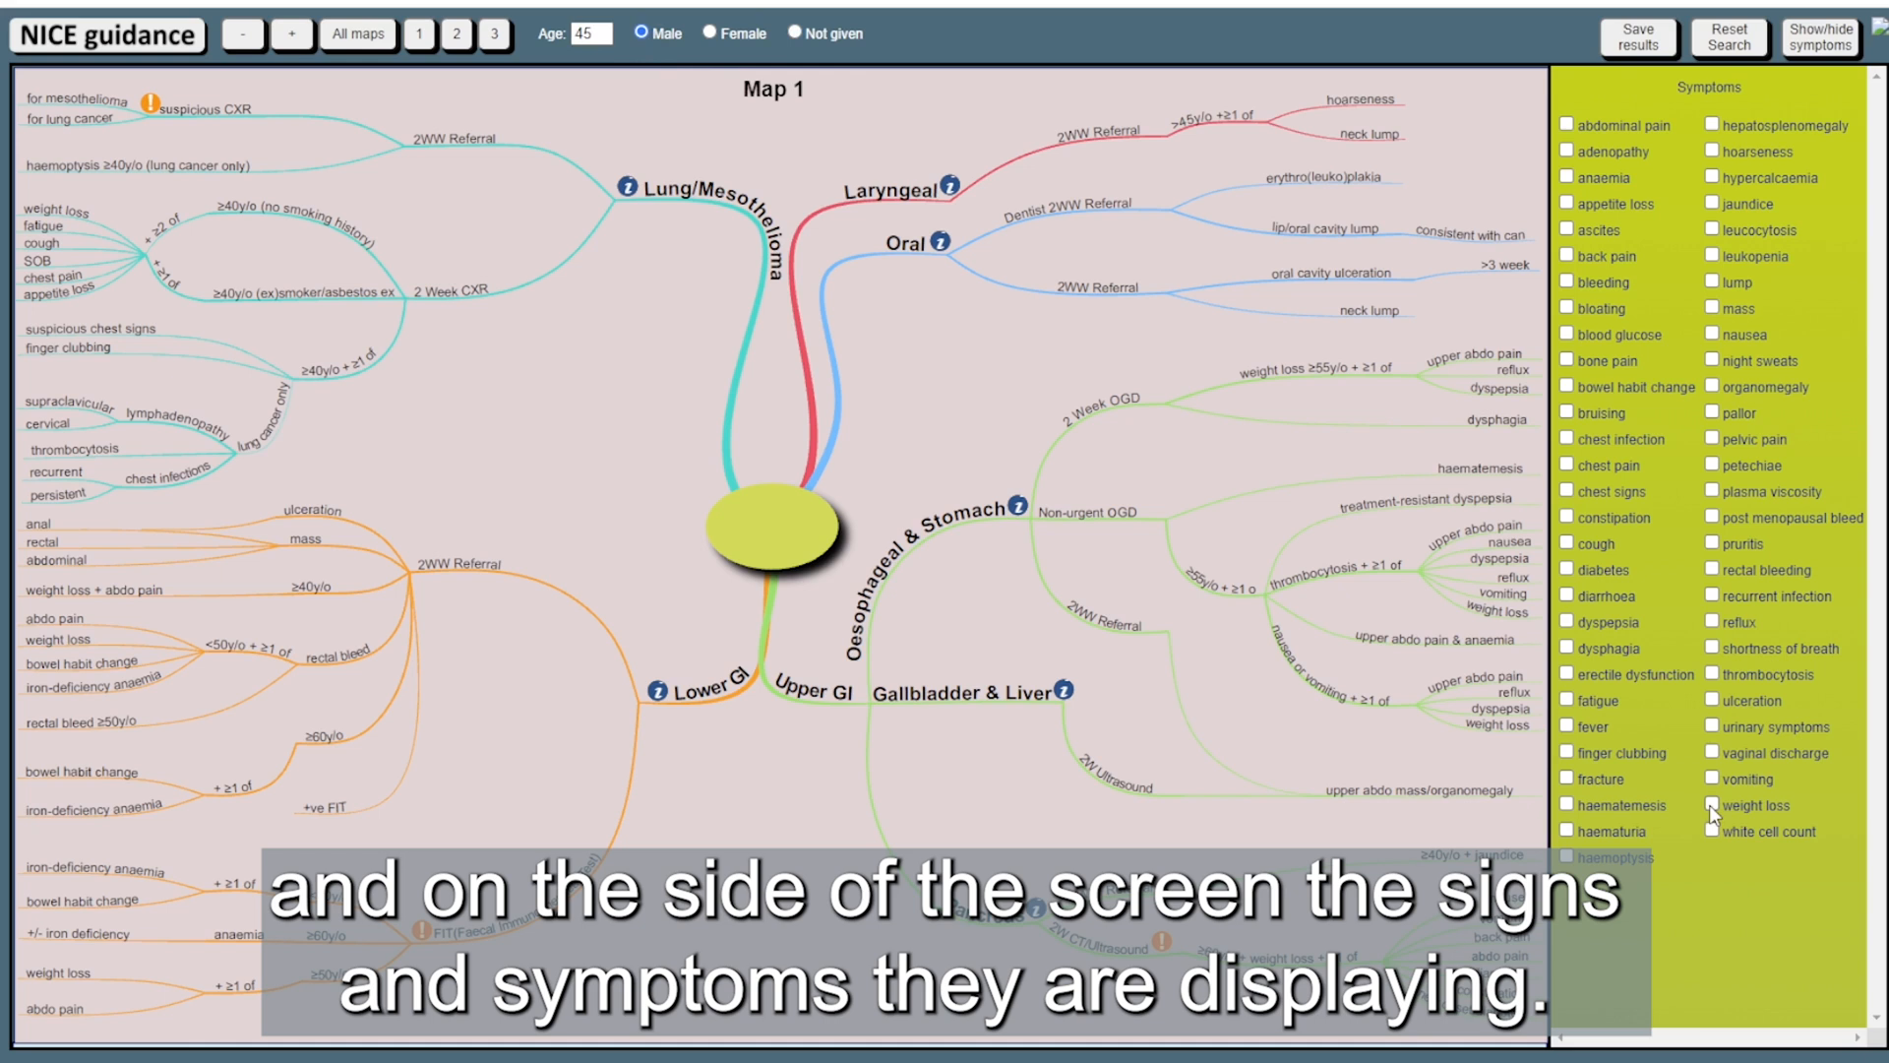
# Tick weight loss in the Symptoms panel for the 45-year-old male patient
pyautogui.click(1709, 806)
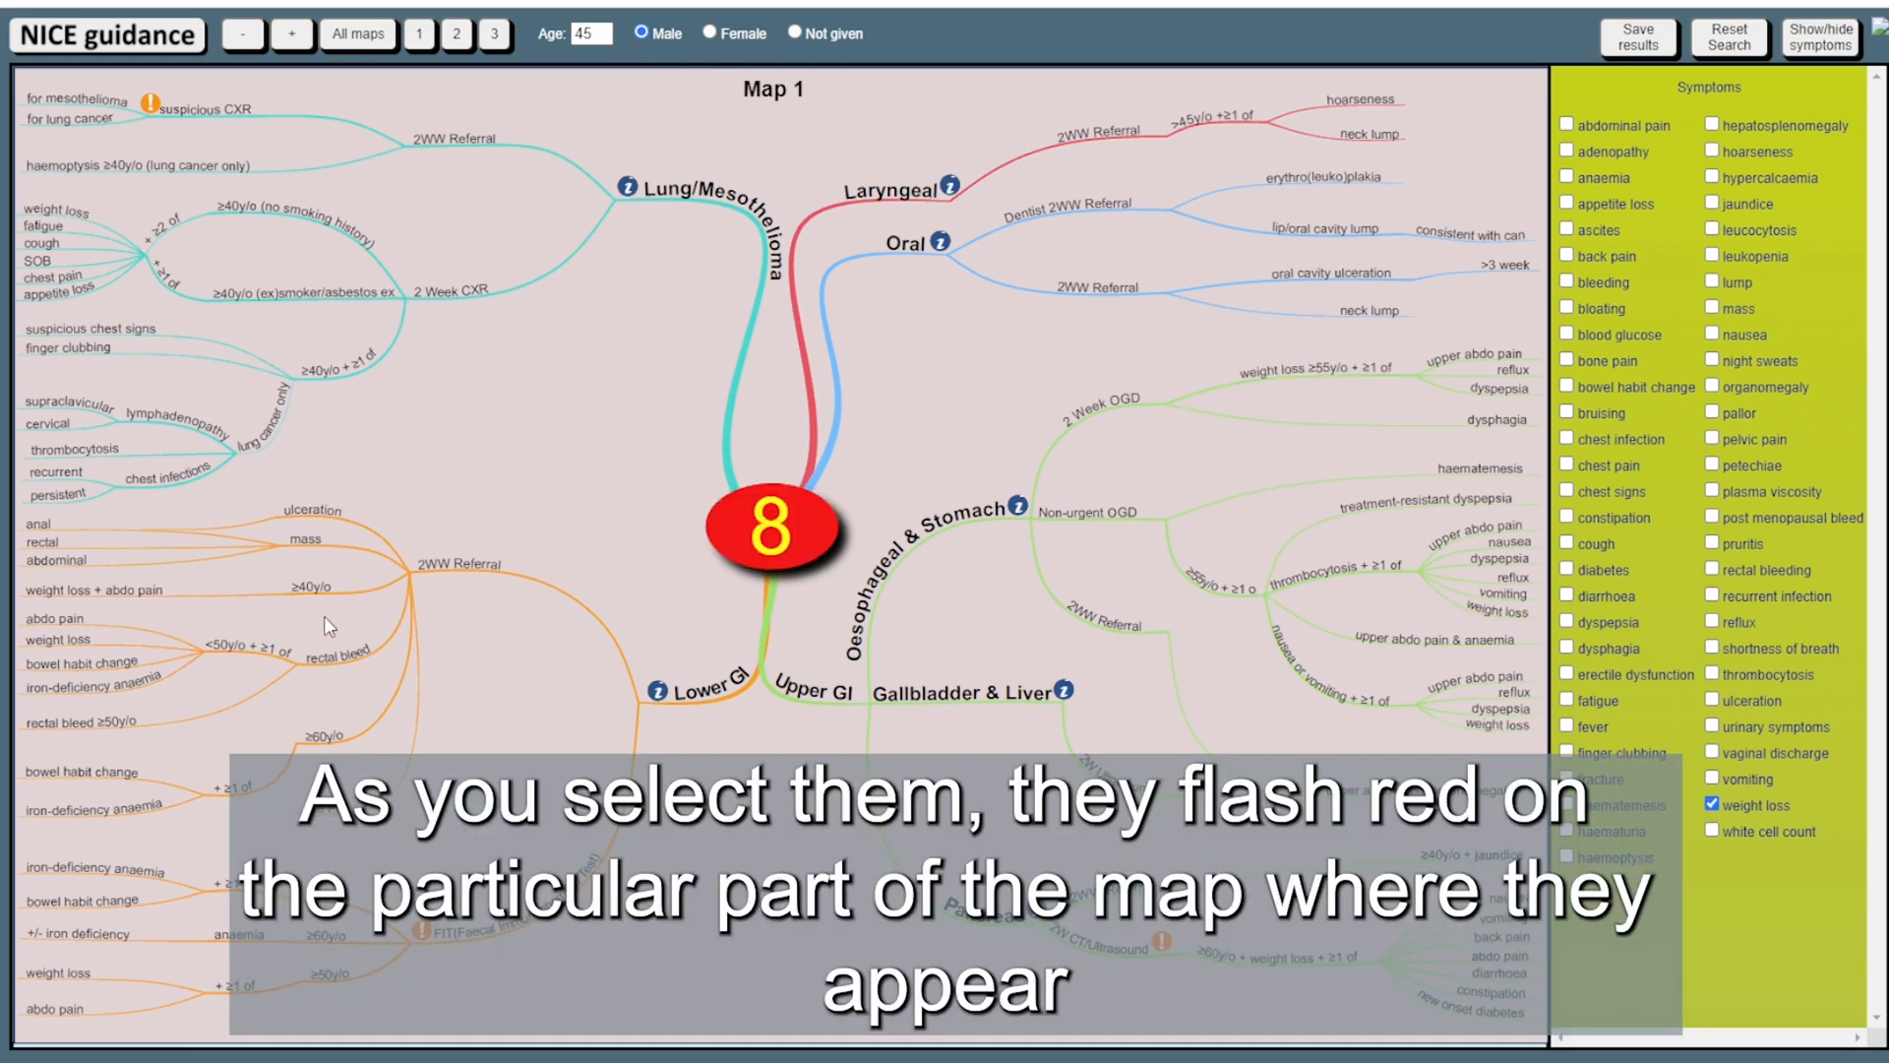
pyautogui.moveTo(177, 611)
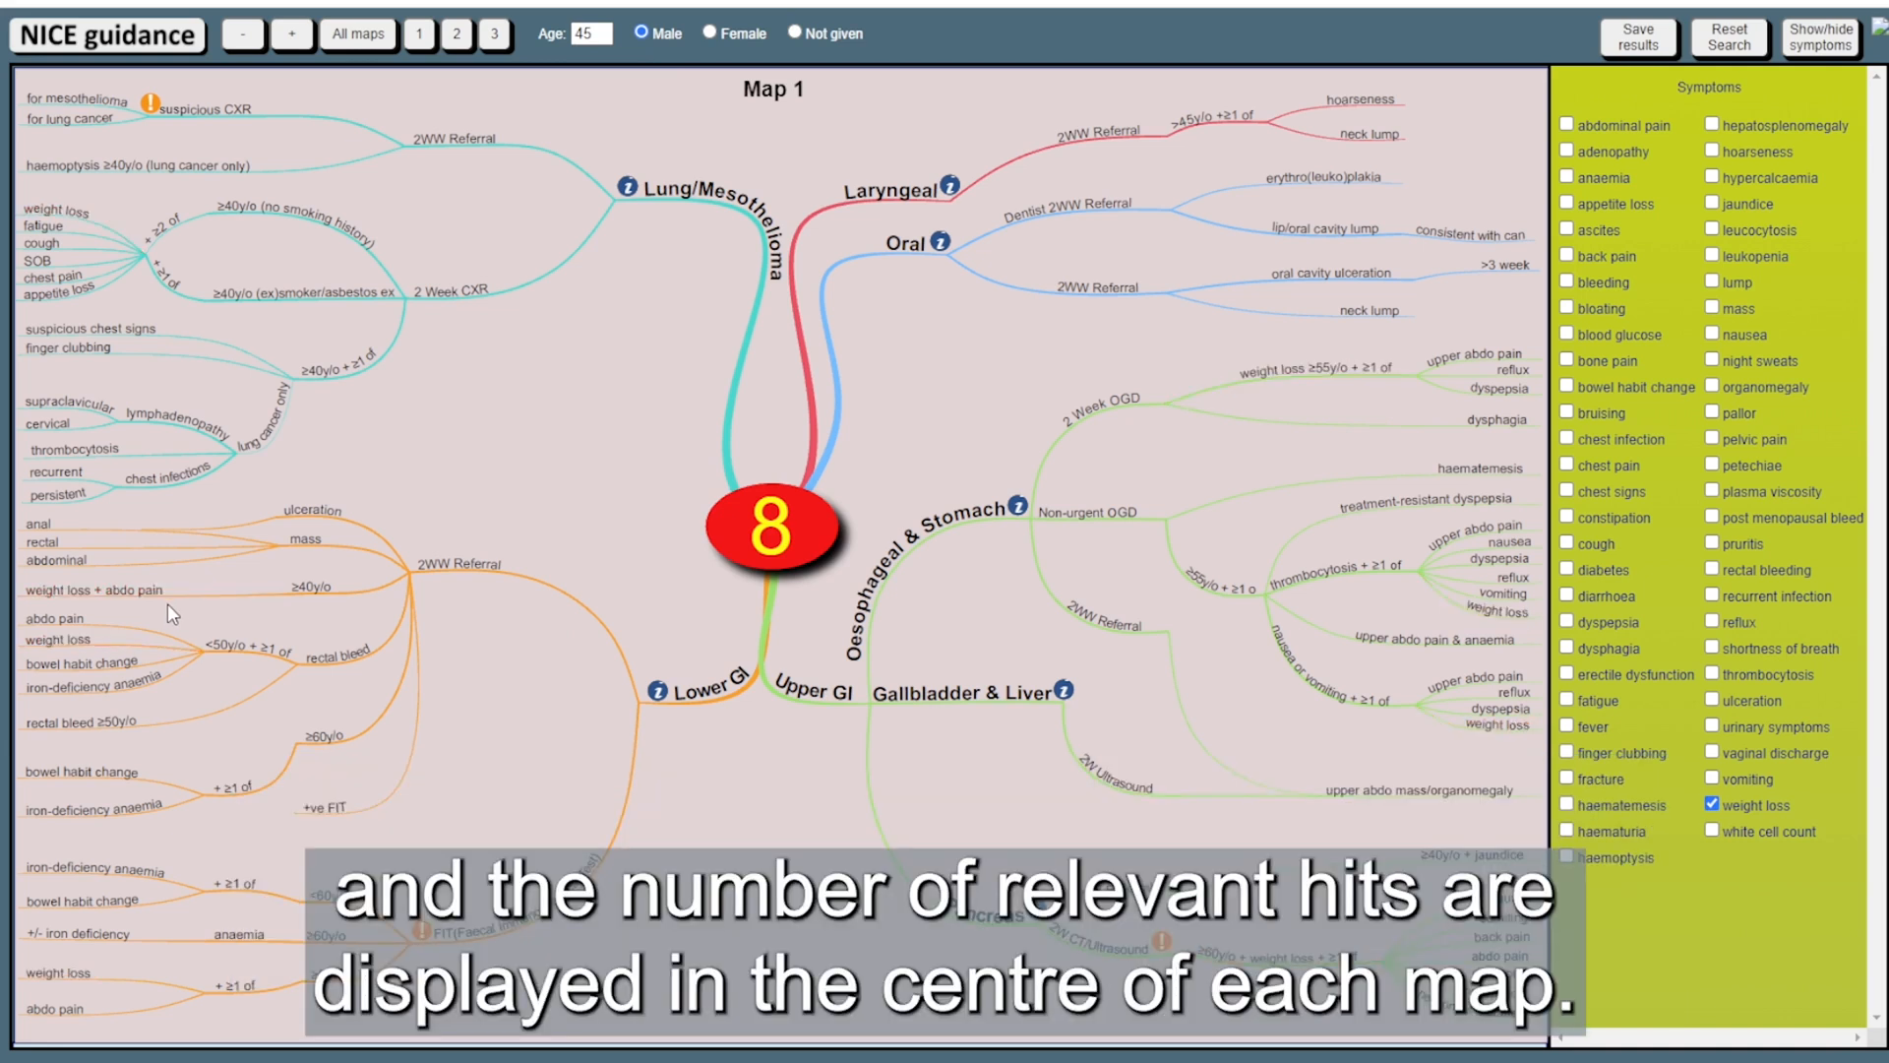
pyautogui.moveTo(564, 629)
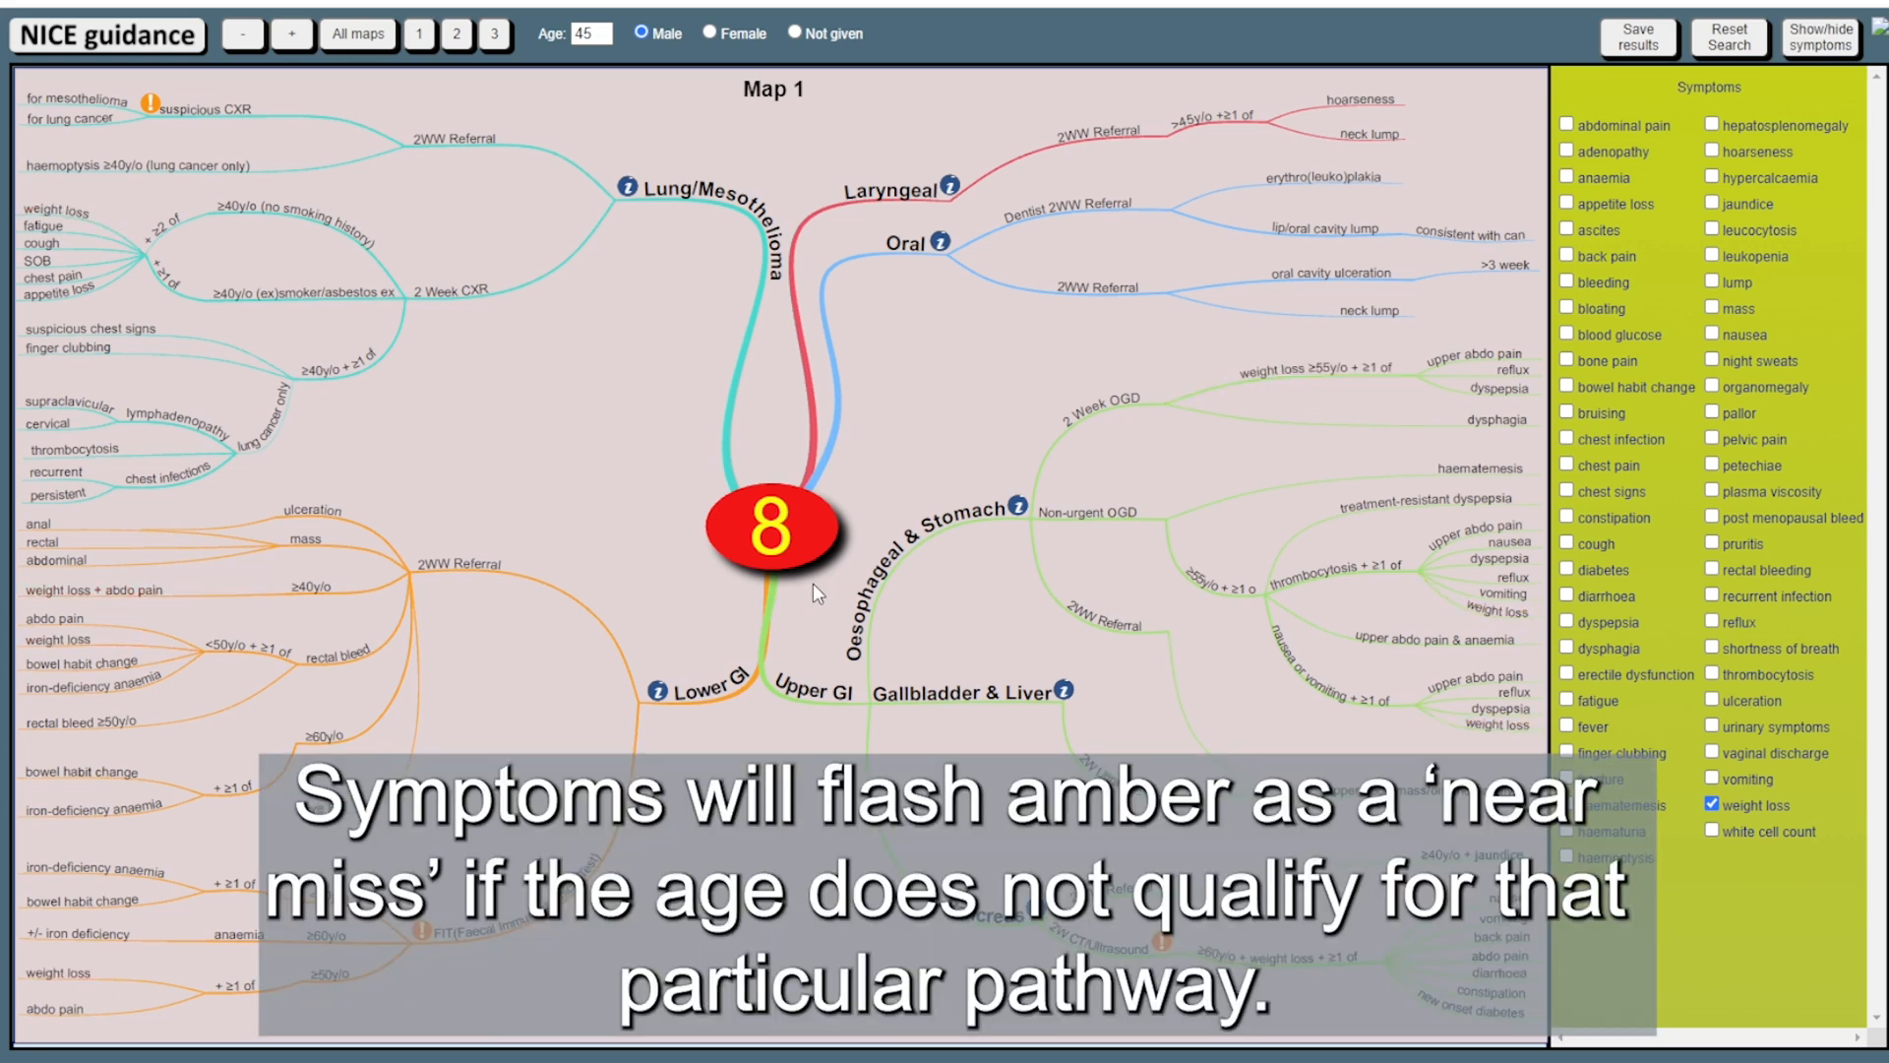
pyautogui.moveTo(1232, 422)
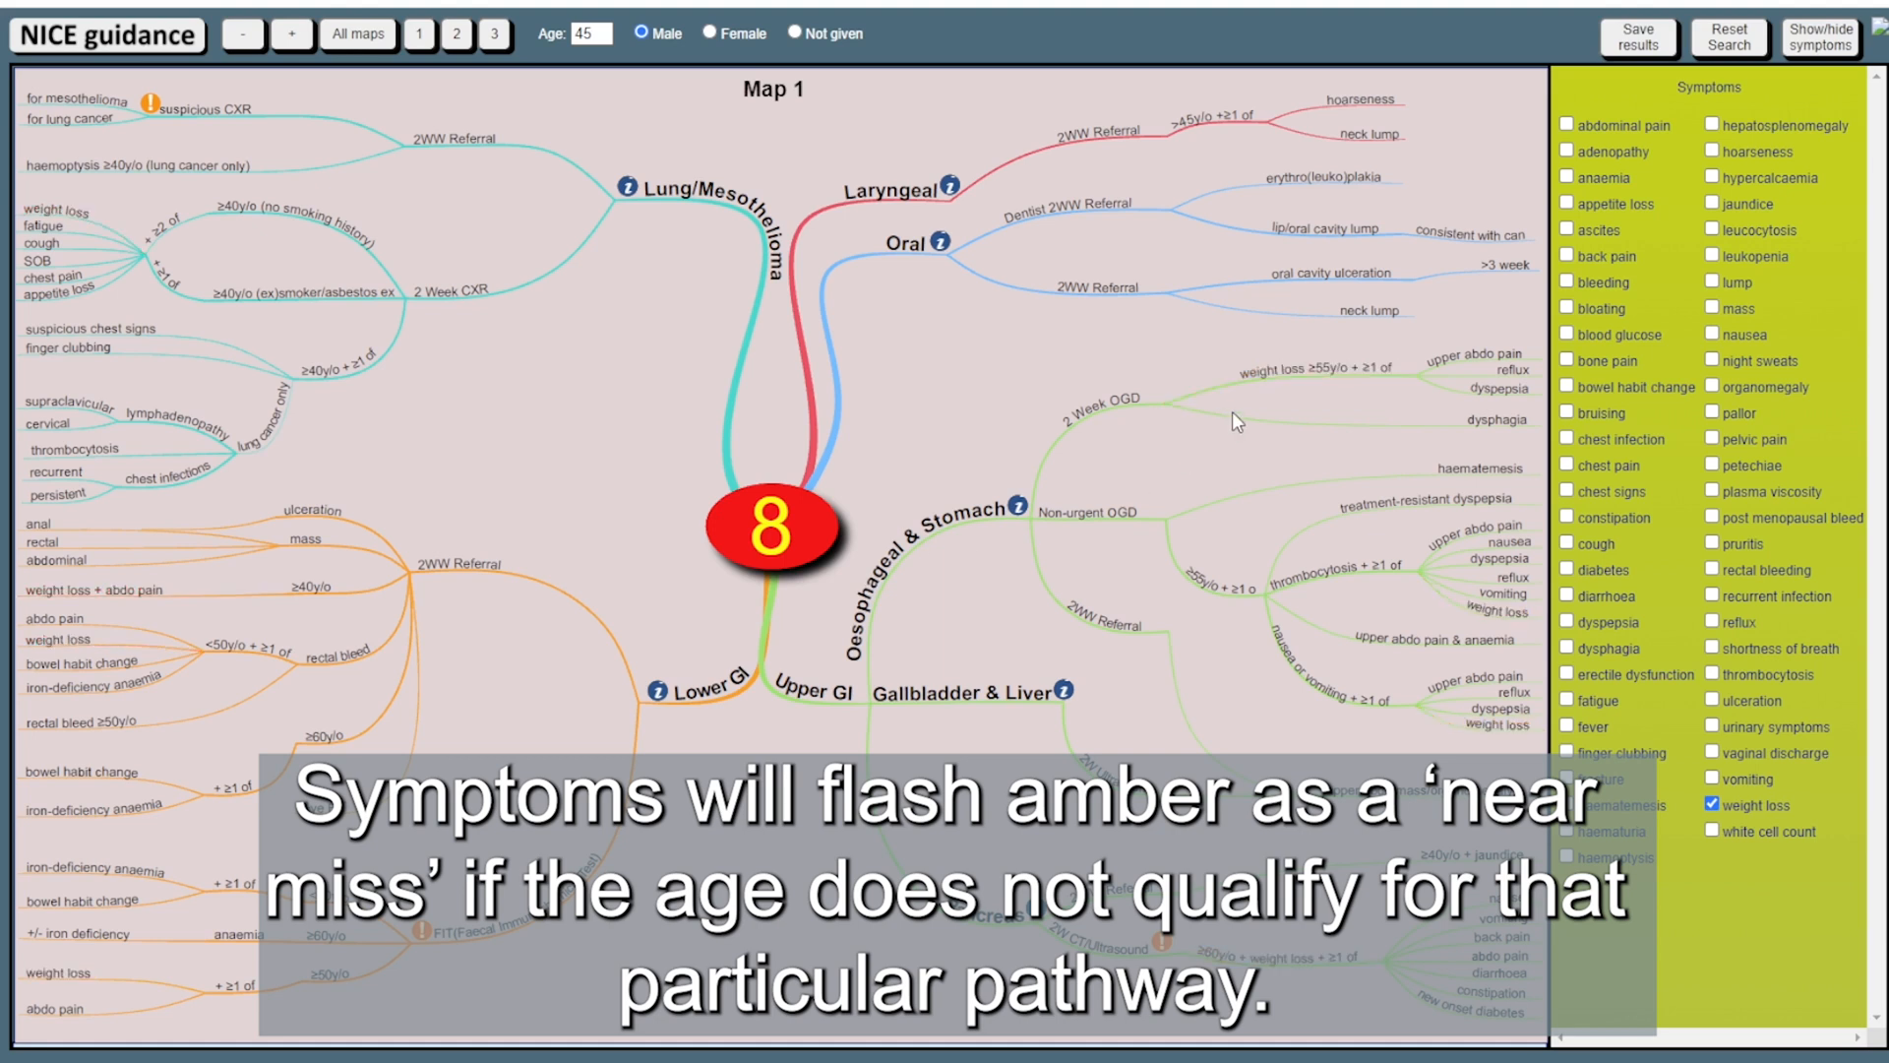
pyautogui.moveTo(1337, 387)
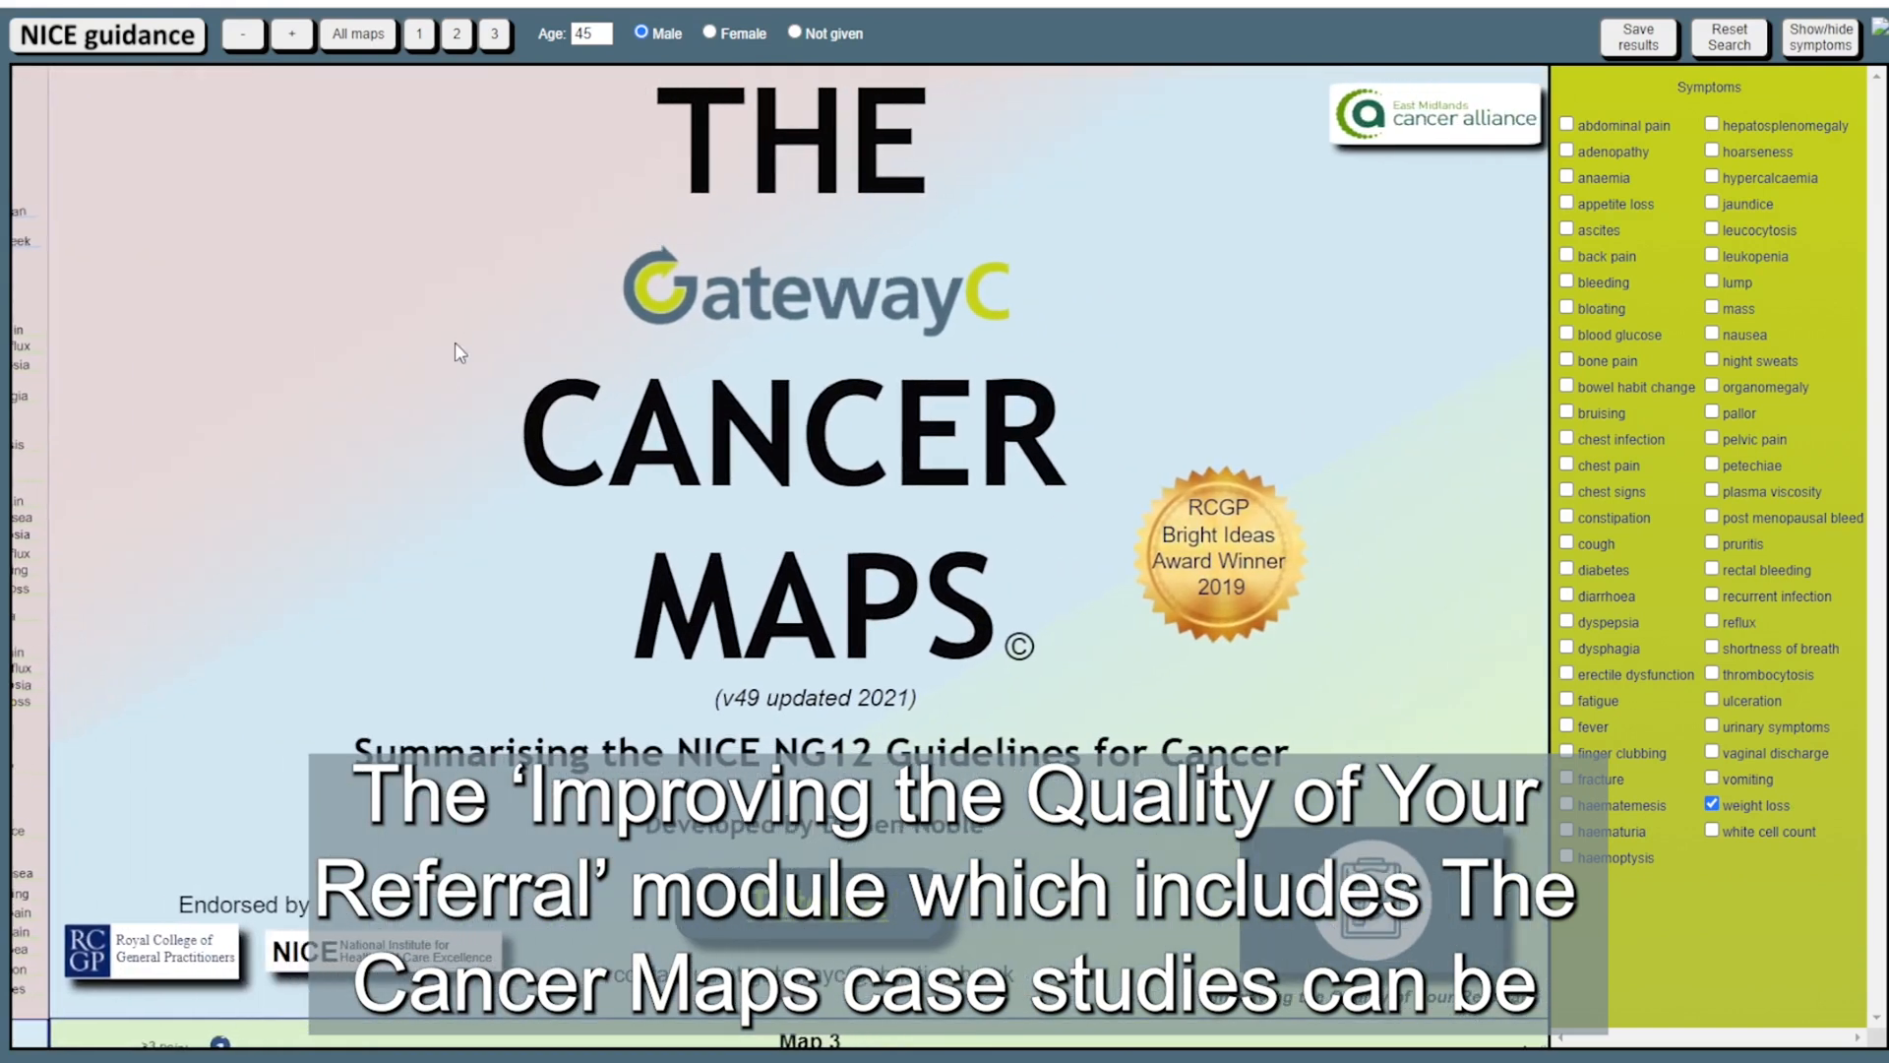
pyautogui.moveTo(1445, 934)
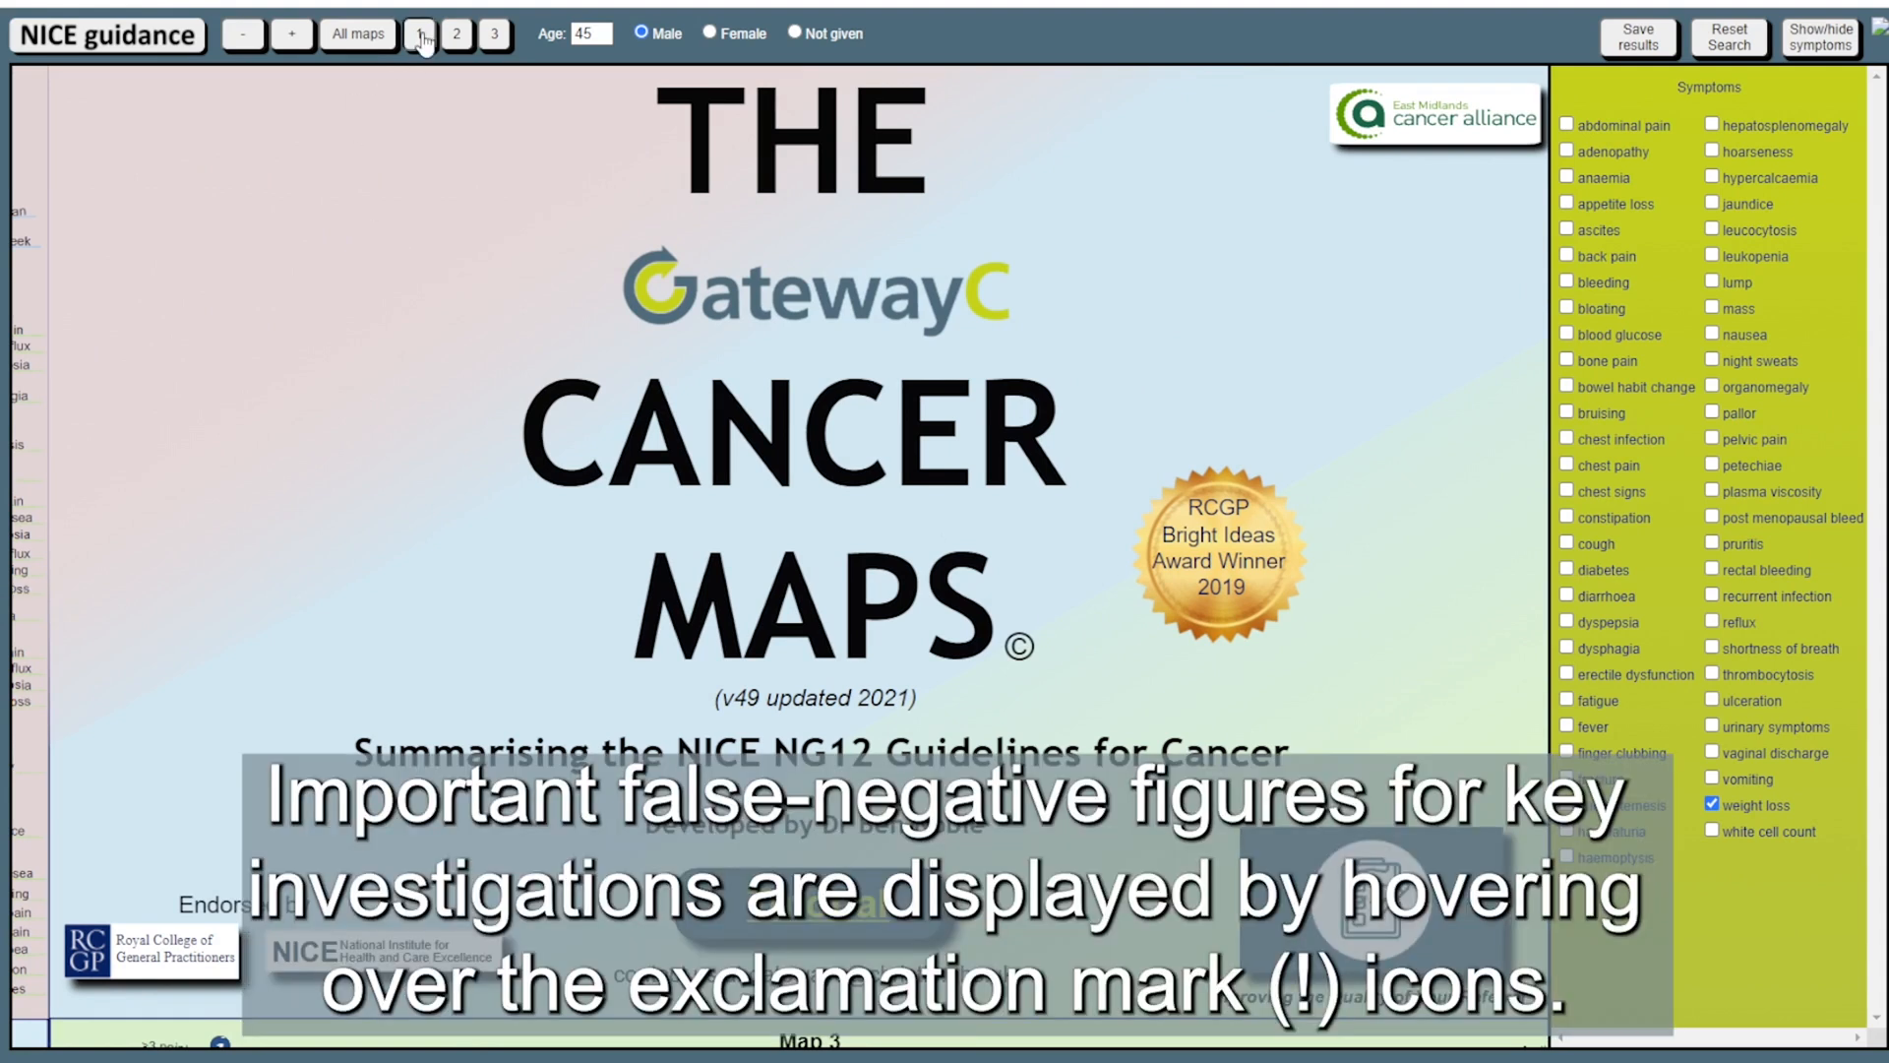
# Bring Map 1 back into full view showing its 8 hits
pyautogui.click(419, 33)
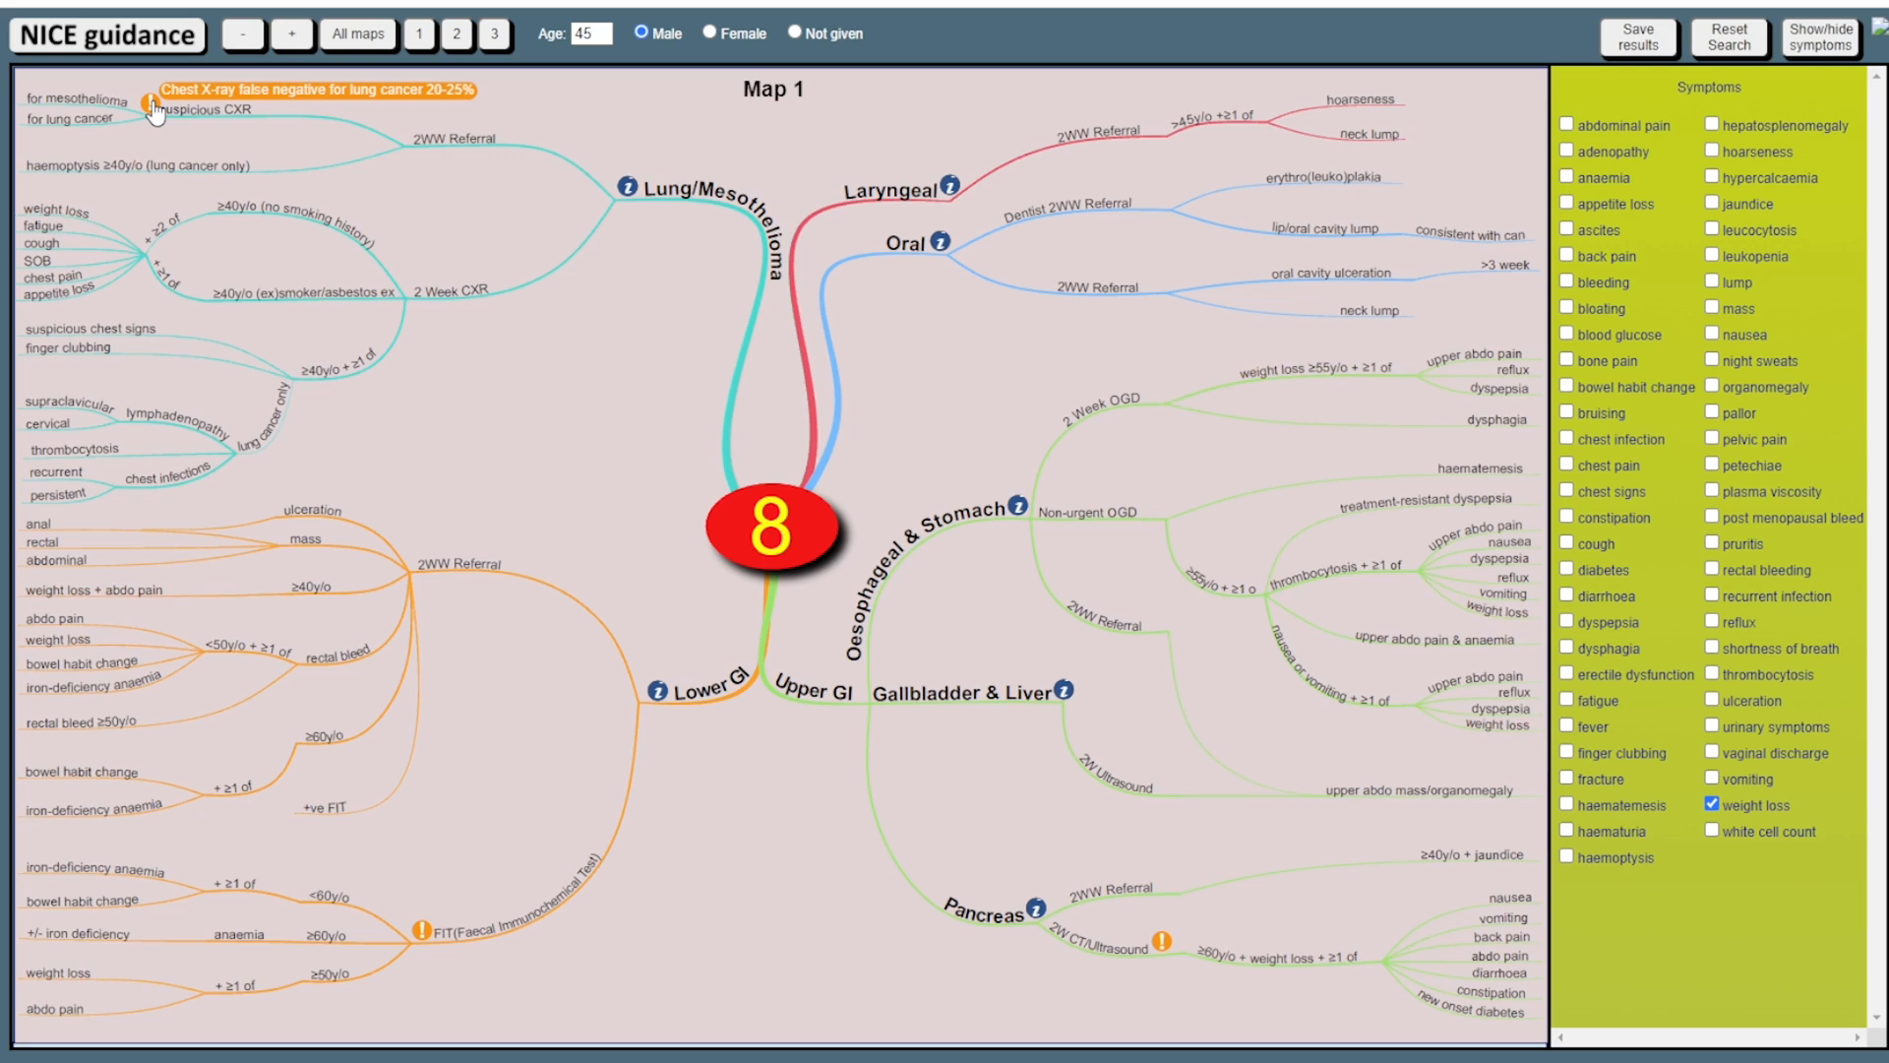
pyautogui.moveTo(964, 346)
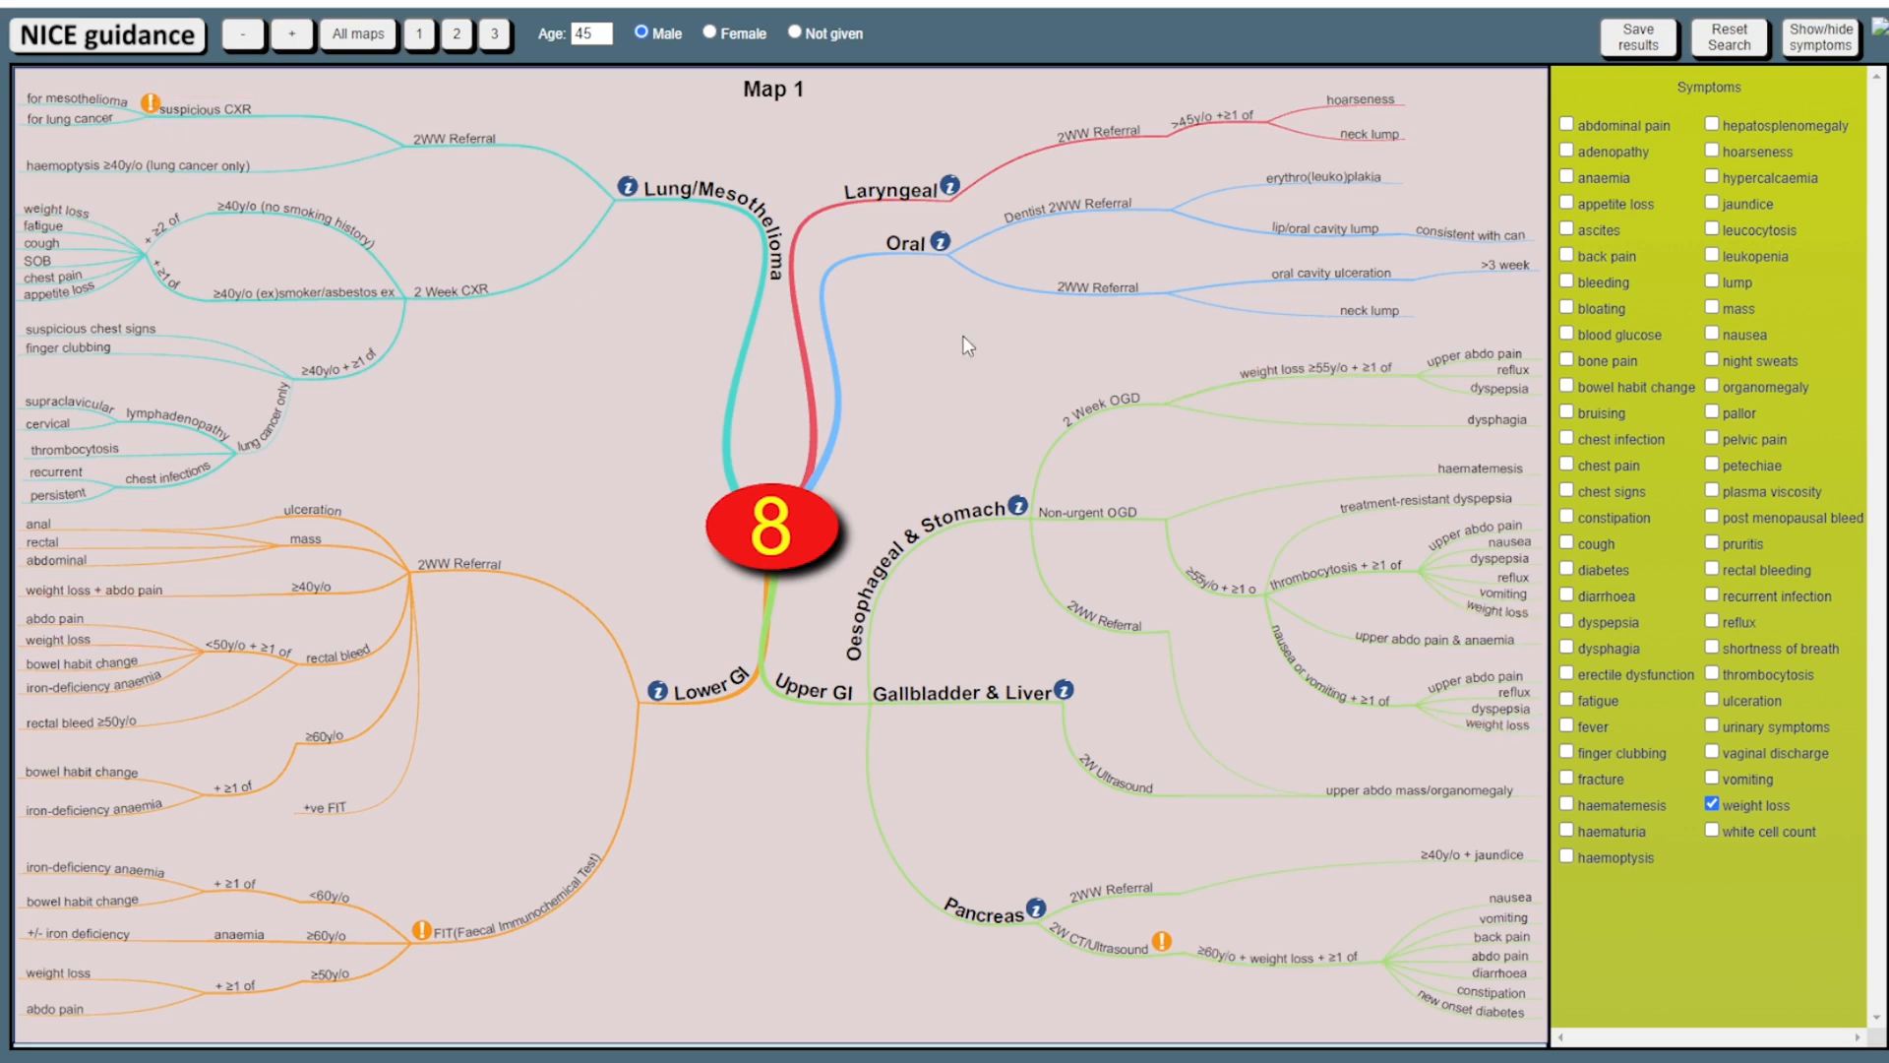